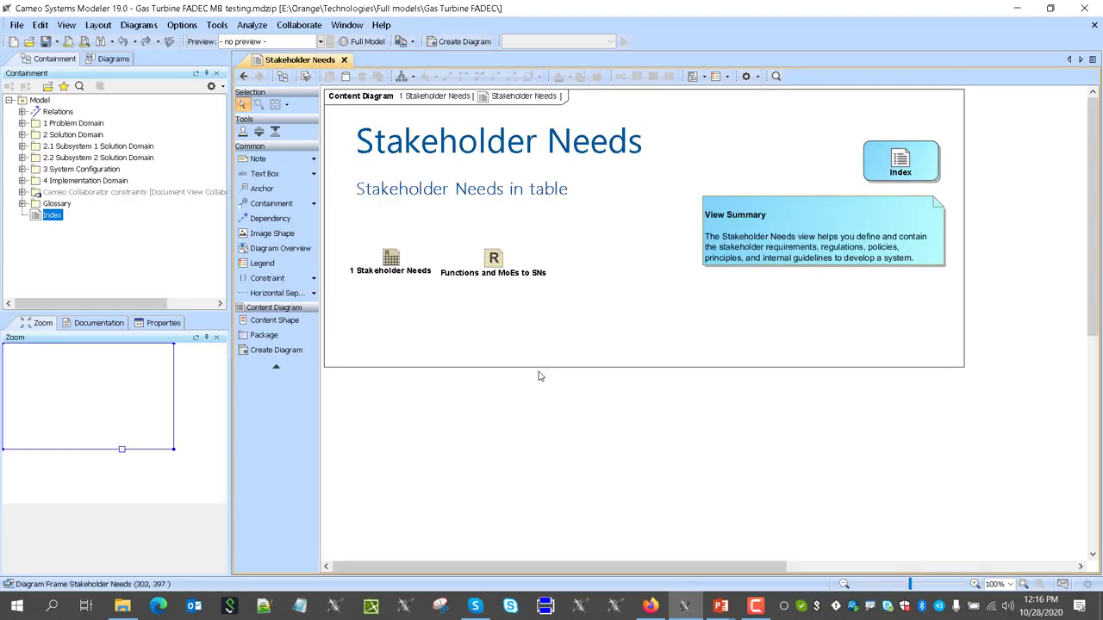
Step: Open the '1 Stakeholder Needs' table and scroll through its engine start and restart needs
{"action": "double_click", "coordinate": [391, 259]}
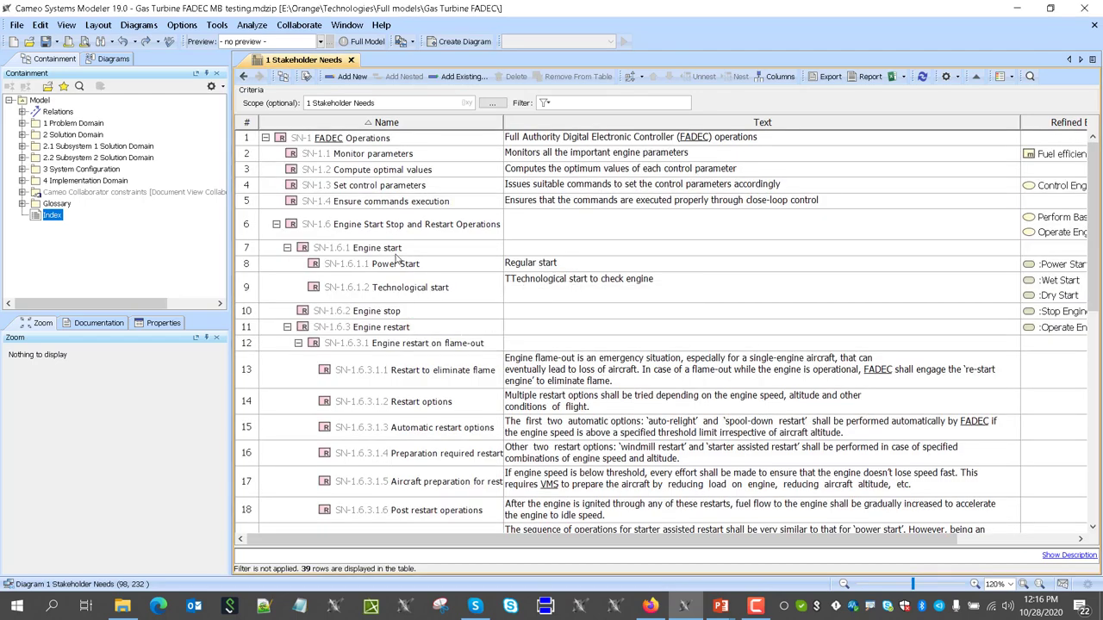
{"action": "scroll", "scroll_direction": "down", "scroll_amount": 3}
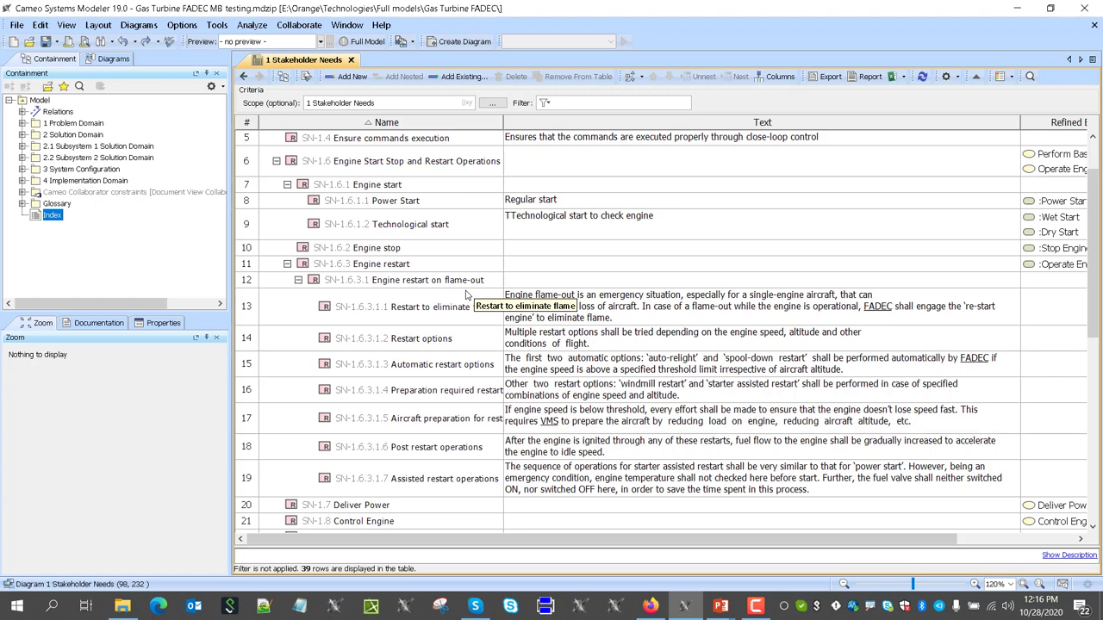
{"action": "mouse_move", "coordinate": [471, 319]}
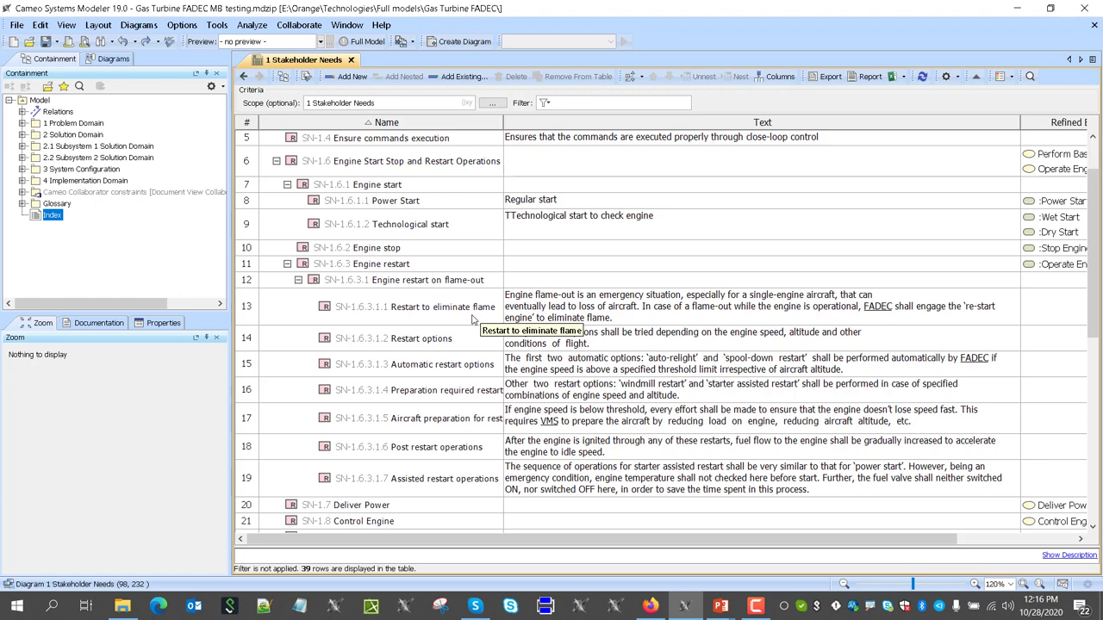
{"action": "mouse_move", "coordinate": [480, 319]}
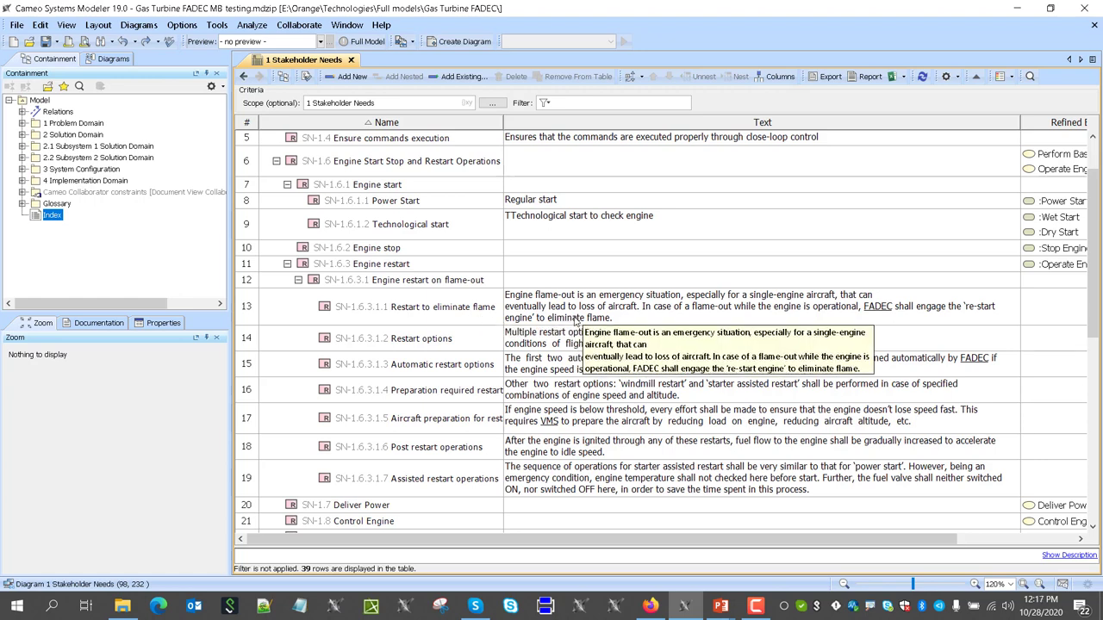
{"action": "mouse_move", "coordinate": [457, 355]}
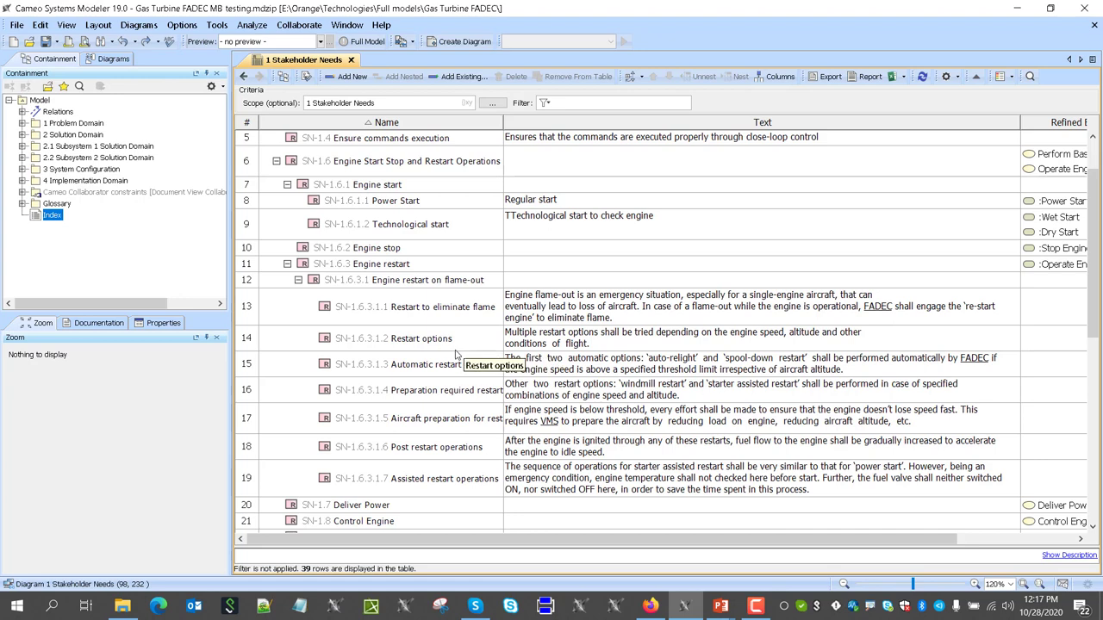
{"action": "mouse_move", "coordinate": [444, 377]}
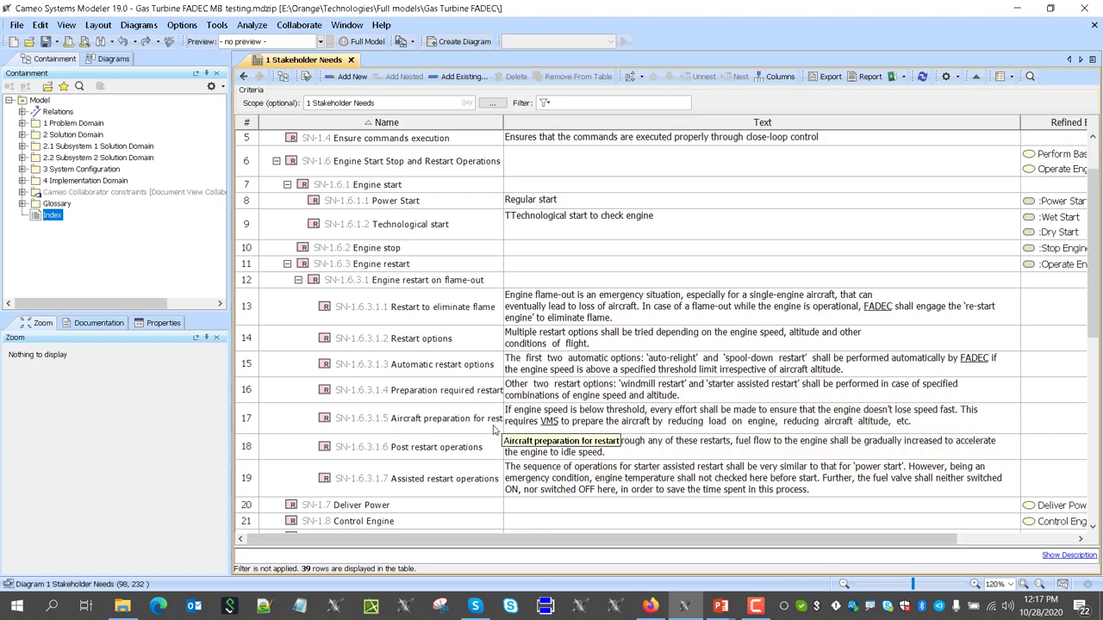
{"action": "mouse_move", "coordinate": [483, 470]}
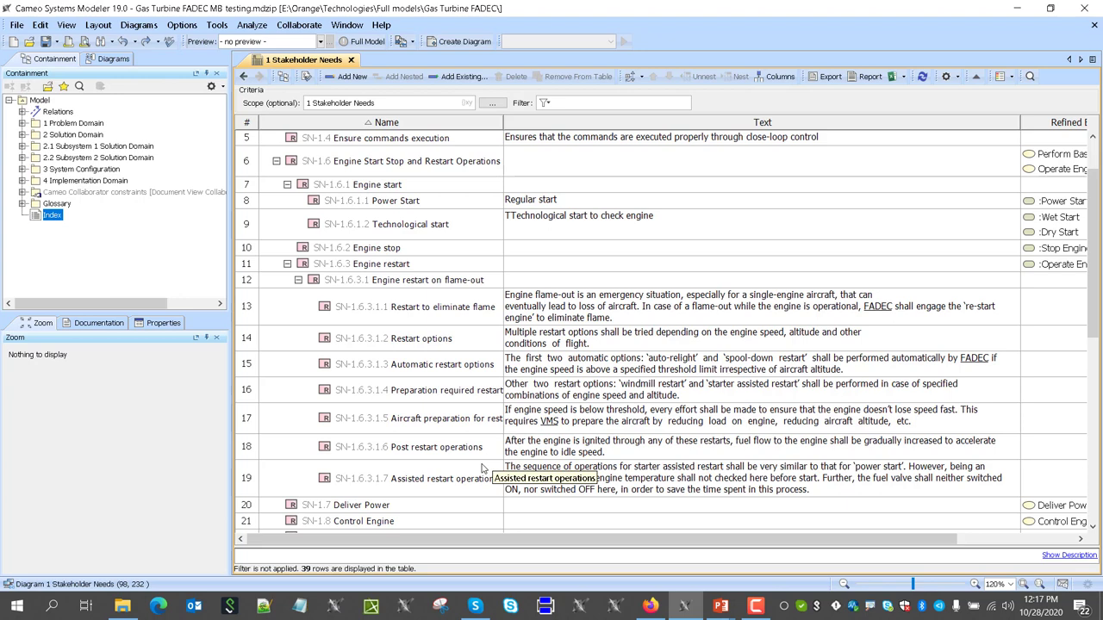
{"action": "mouse_move", "coordinate": [465, 495]}
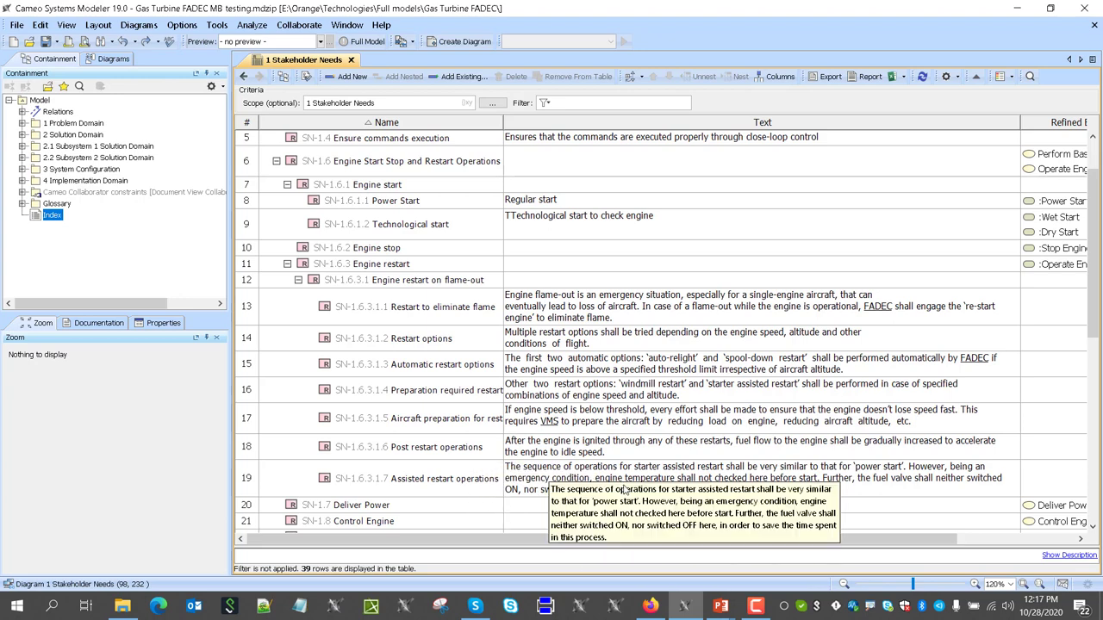
{"action": "scroll", "scroll_direction": "up", "scroll_amount": 3}
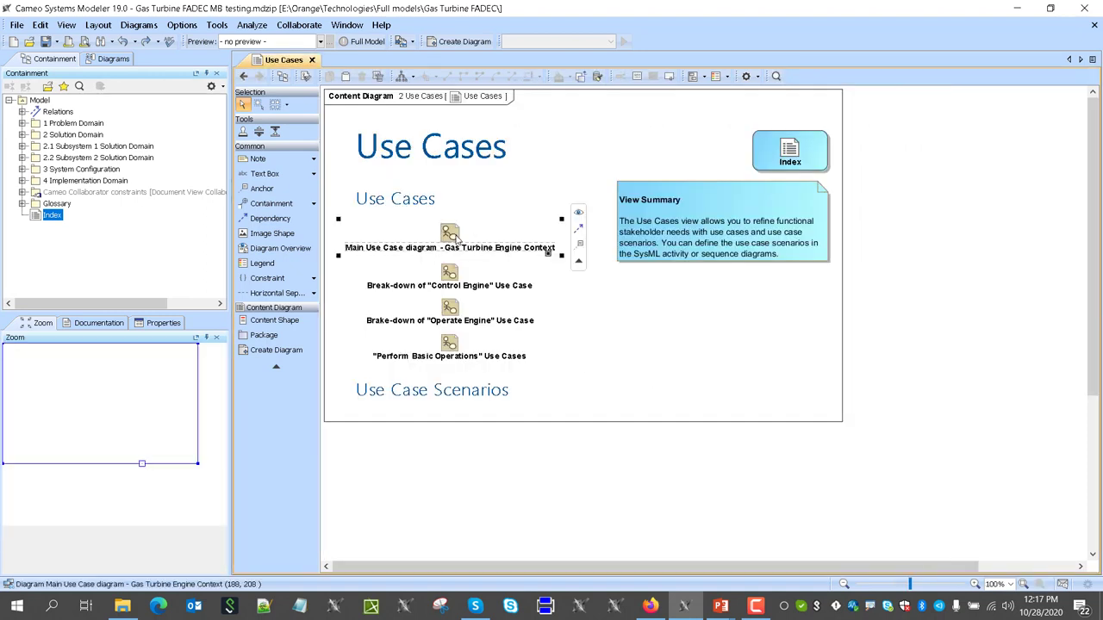
Step: Open 'Main Use Case diagram - Gas Turbine Engine Context' from the Use Cases content diagram
{"action": "double_click", "coordinate": [449, 233]}
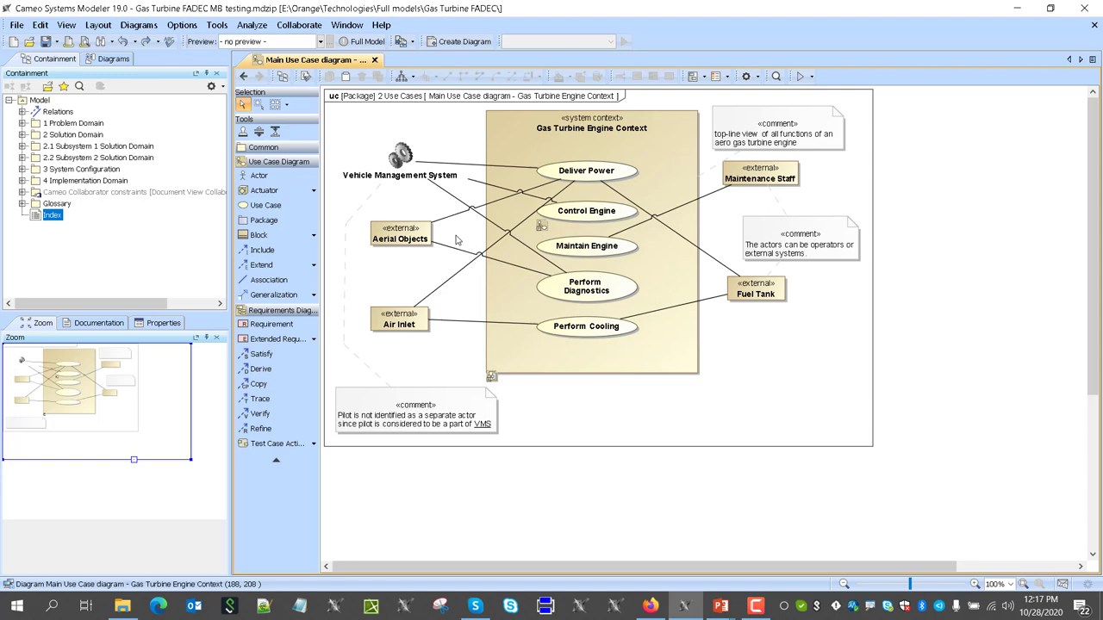
{"action": "mouse_move", "coordinate": [424, 156]}
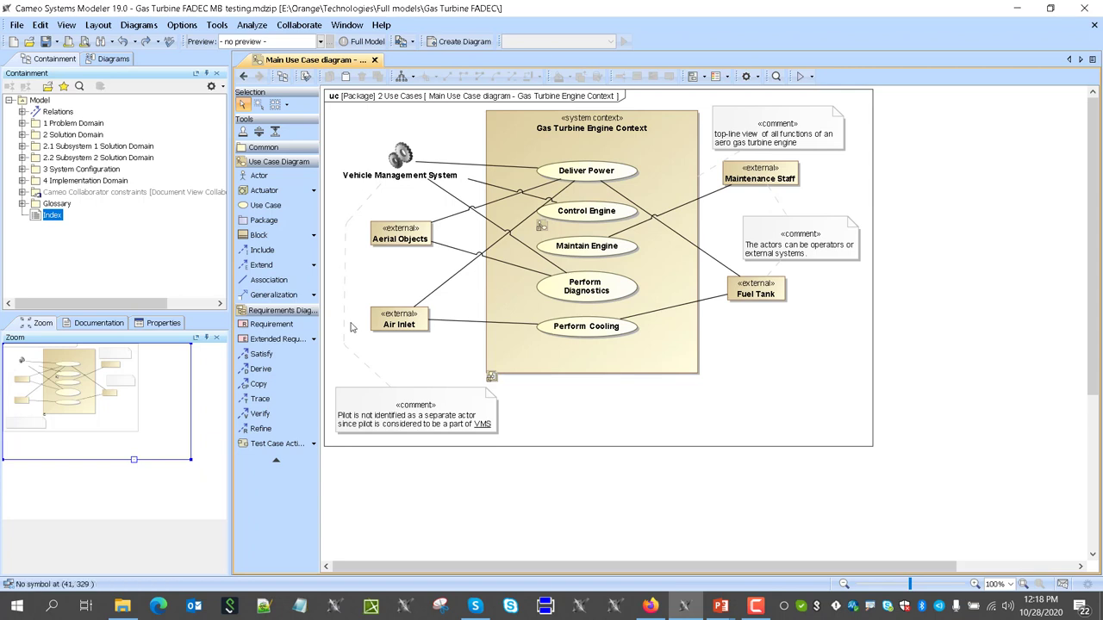
{"action": "mouse_move", "coordinate": [337, 321]}
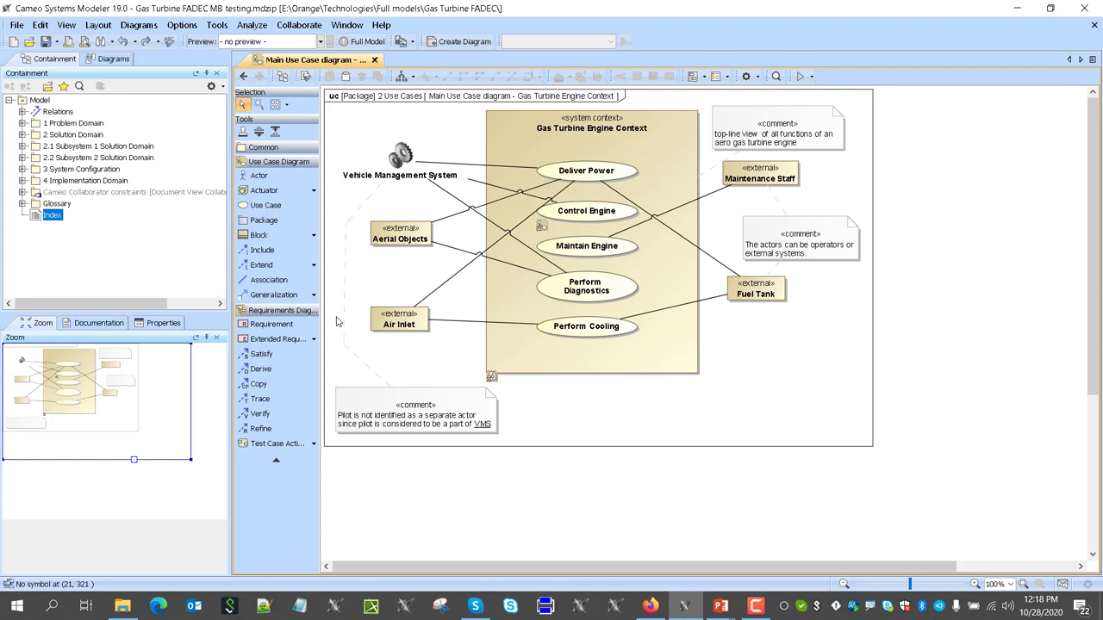
{"action": "mouse_move", "coordinate": [608, 220]}
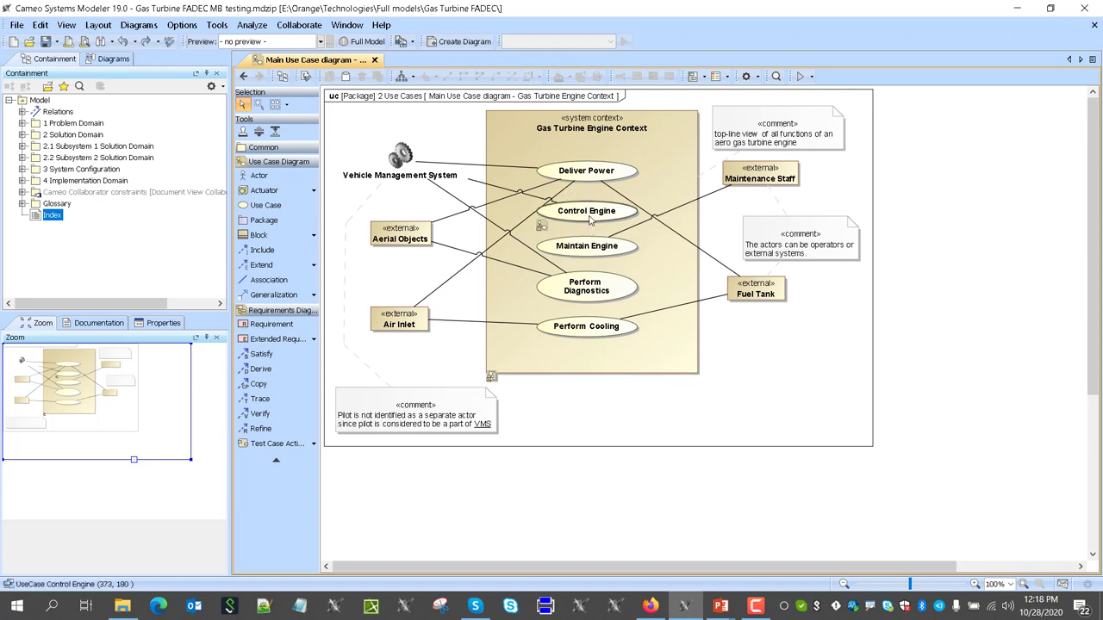
Step: Open the Control Engine and Operate Engine breakdowns, then the Perform Basic Operations diagram
{"action": "double_click", "coordinate": [587, 210]}
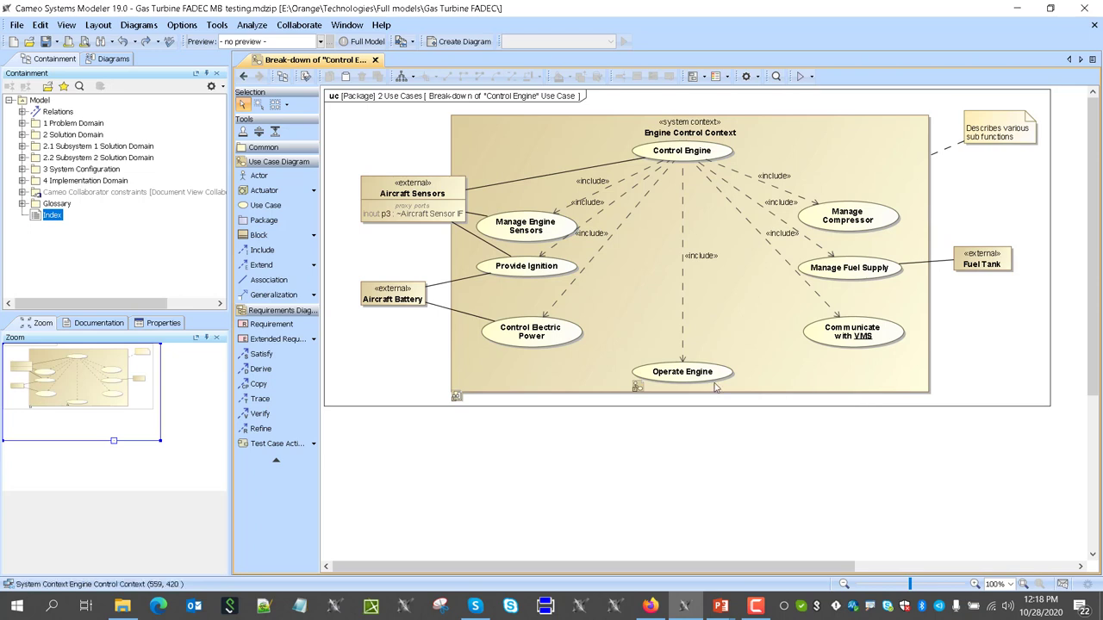
{"action": "double_click", "coordinate": [682, 372]}
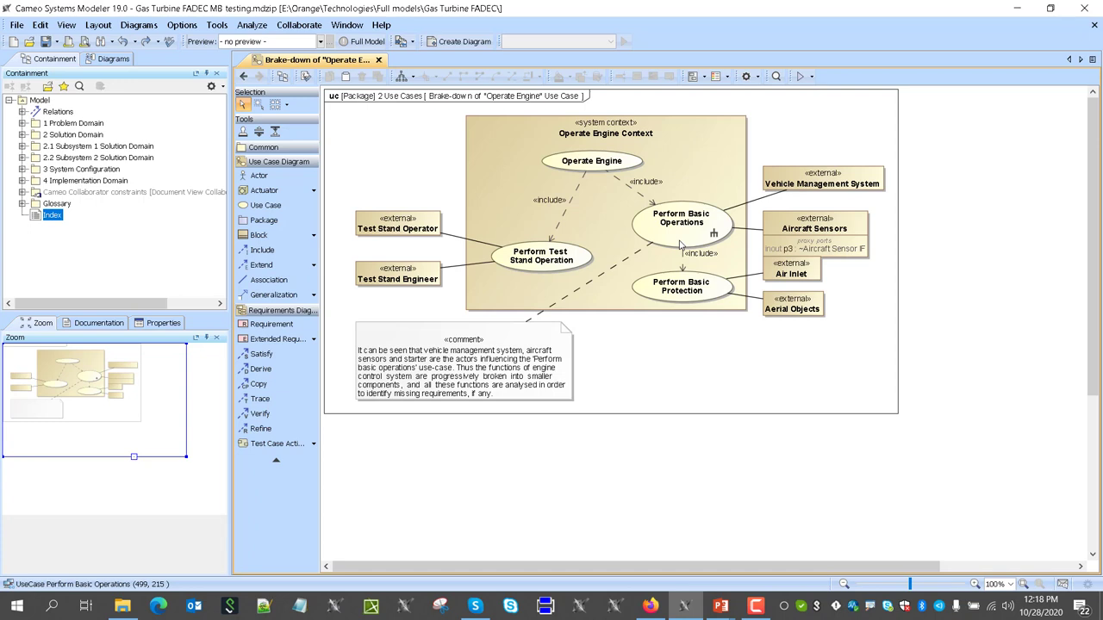
{"action": "double_click", "coordinate": [681, 218]}
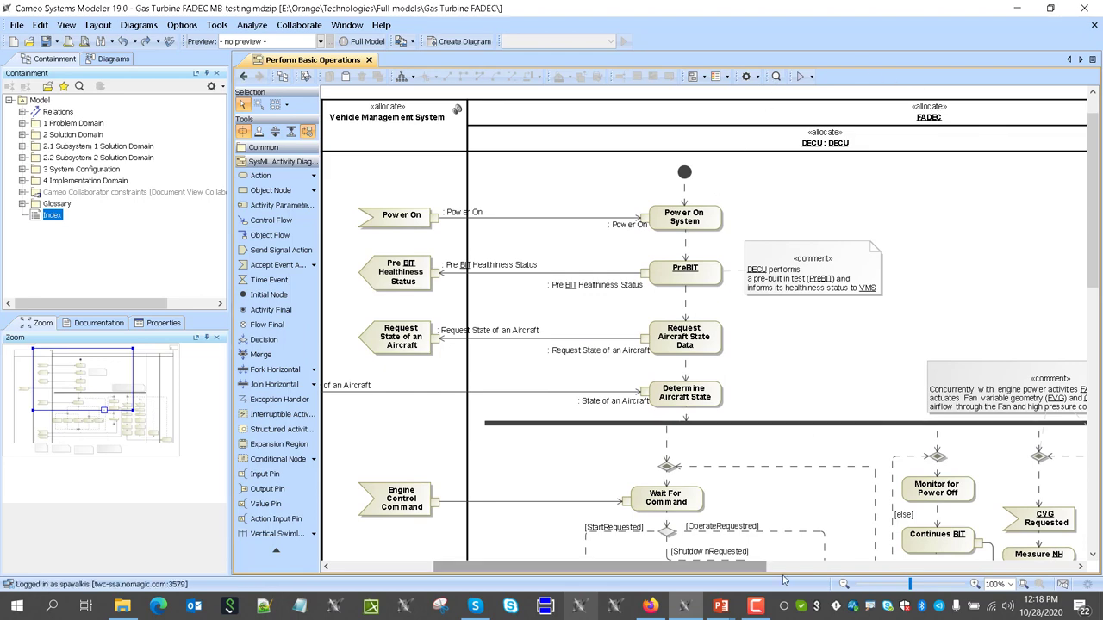
Step: Scroll to the Aircraft Sensors lane and show the Run simulation options
{"action": "scroll", "scroll_direction": "down", "scroll_amount": 3}
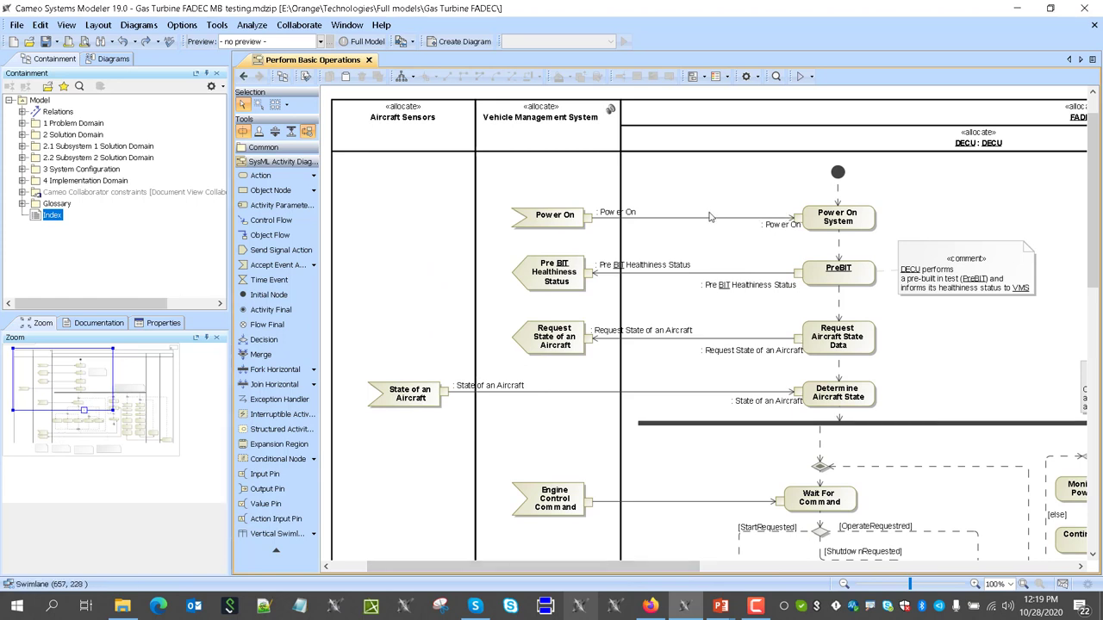
{"action": "mouse_move", "coordinate": [615, 136]}
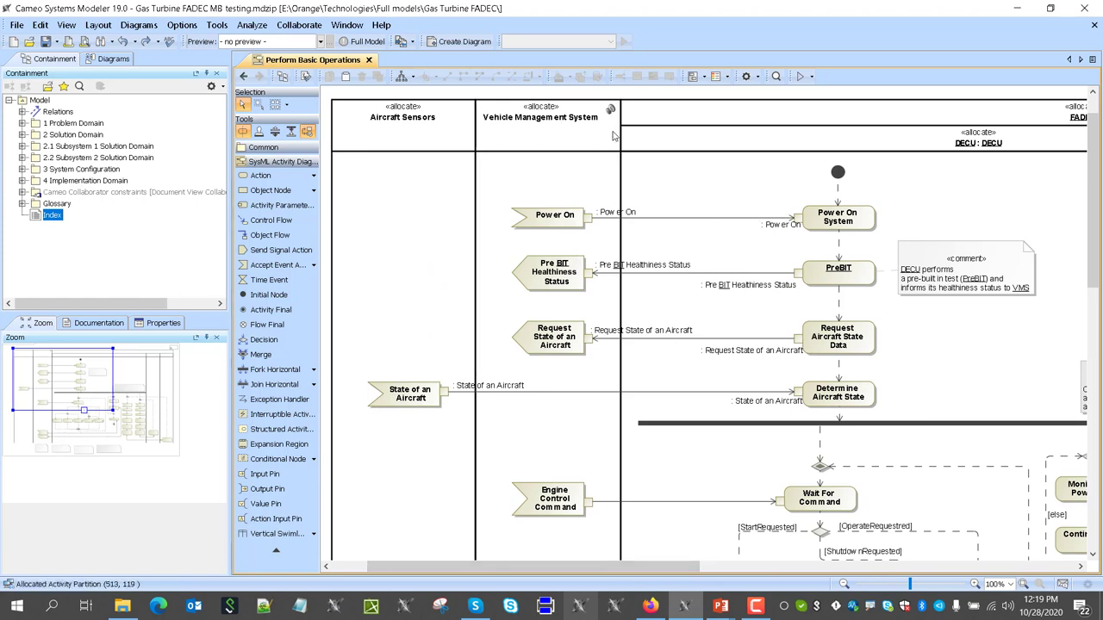
{"action": "mouse_move", "coordinate": [629, 149]}
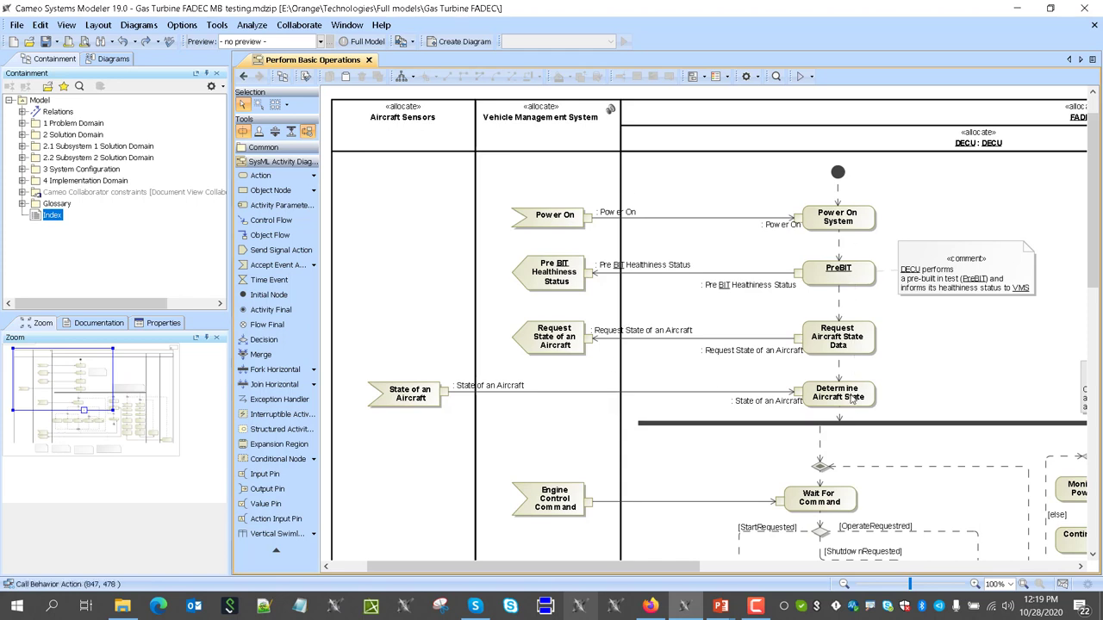
{"action": "mouse_move", "coordinate": [853, 405]}
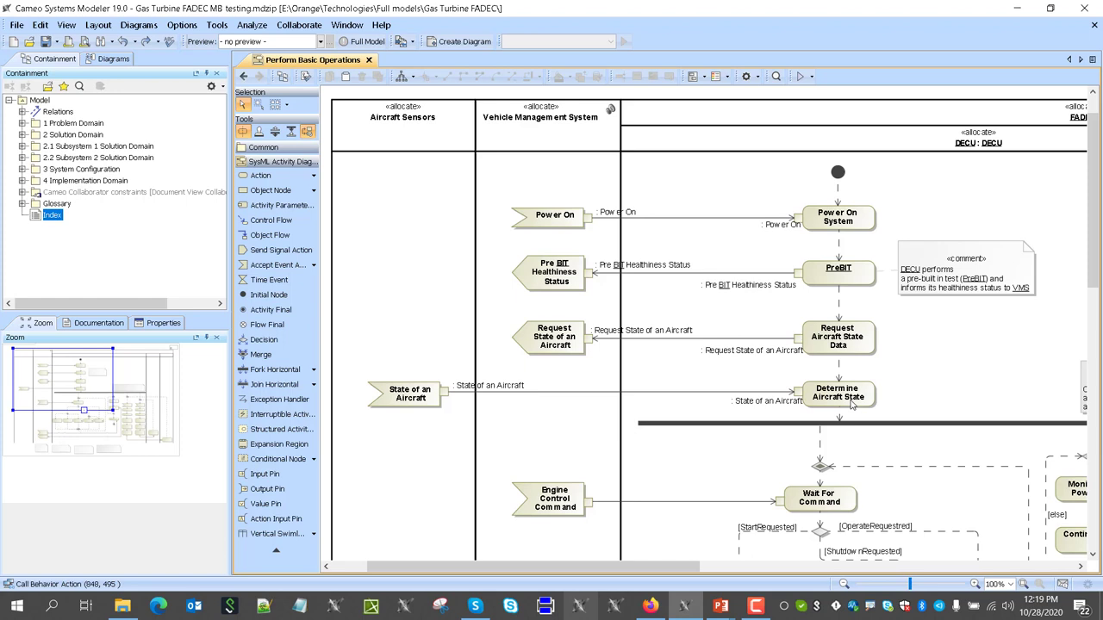
{"action": "left_click", "coordinate": [811, 76]}
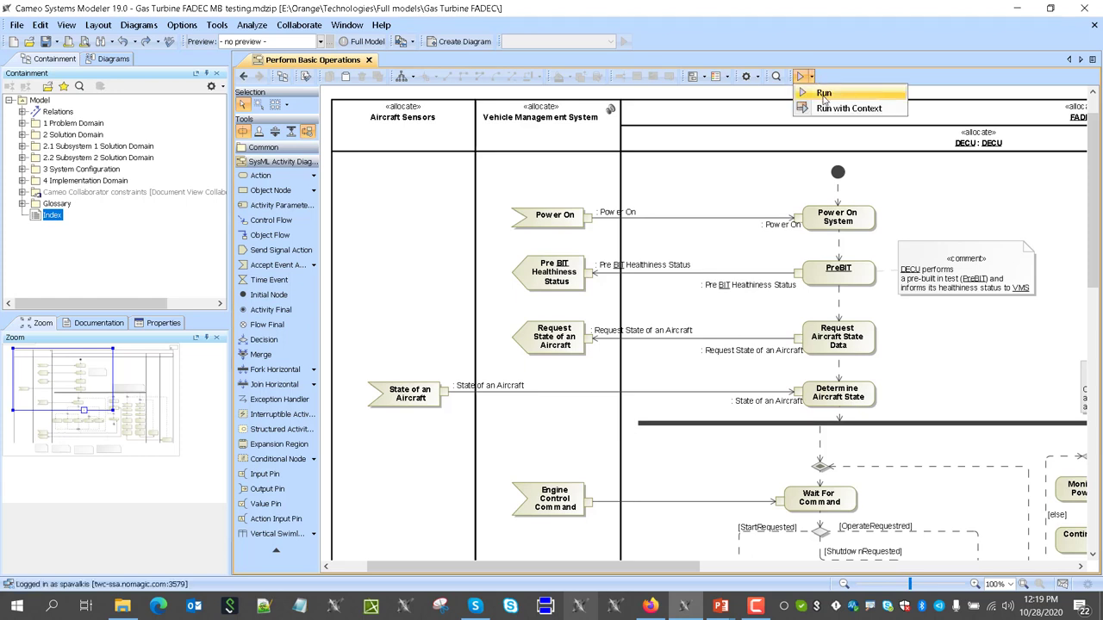
Step: Start the Perform Basic Operations simulation and list the available trigger signals
{"action": "left_click", "coordinate": [824, 92]}
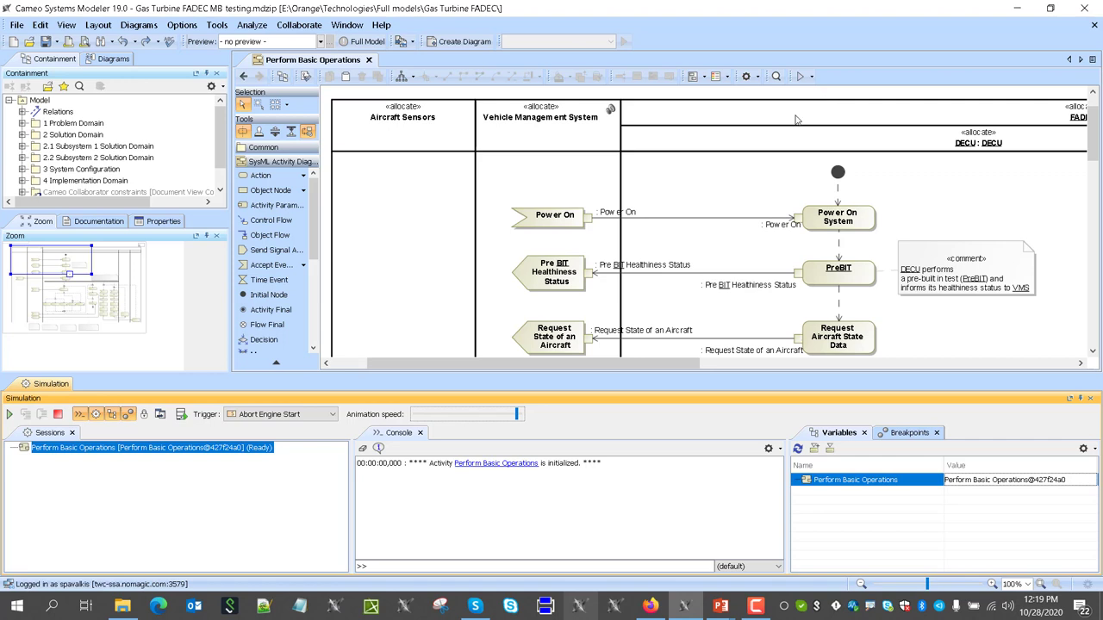
{"action": "left_click", "coordinate": [9, 415]}
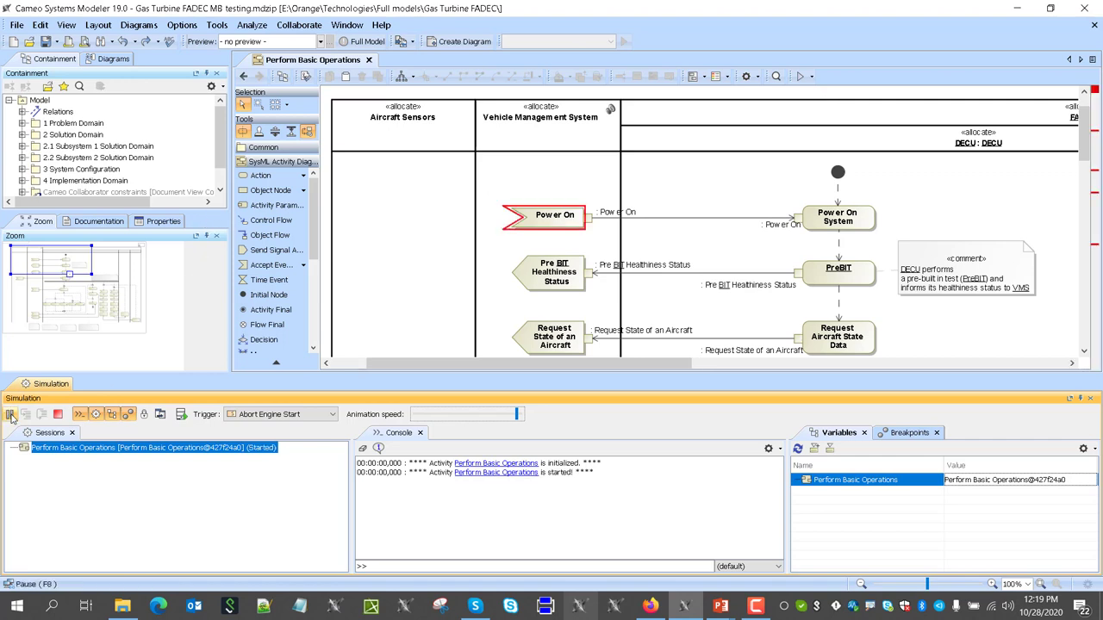
{"action": "left_click", "coordinate": [9, 415]}
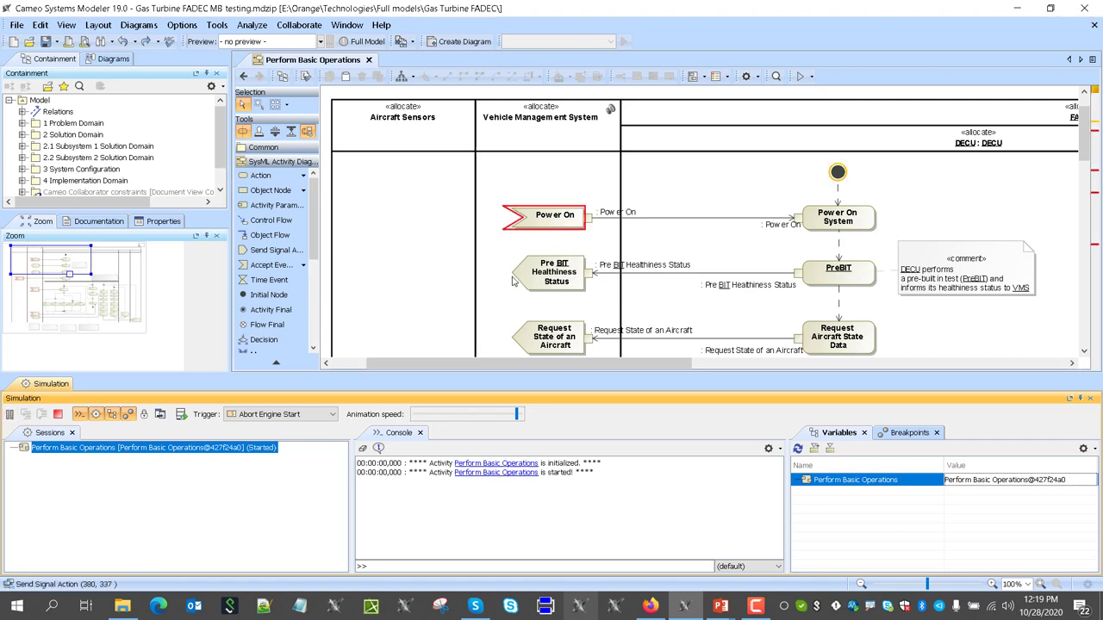
{"action": "left_click", "coordinate": [332, 414]}
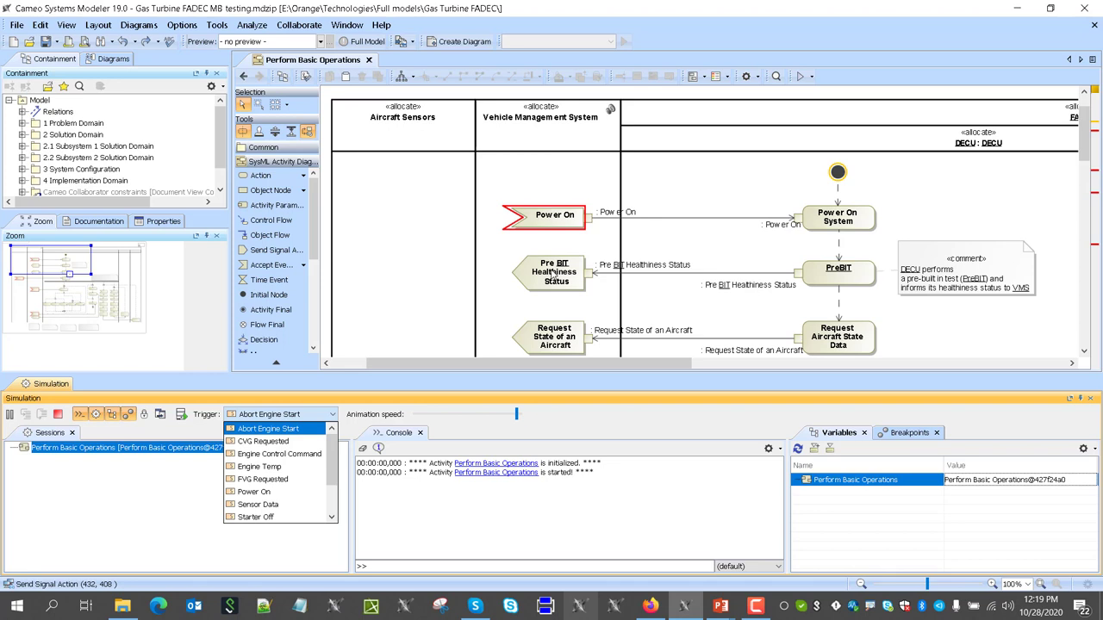
{"action": "mouse_move", "coordinate": [550, 222]}
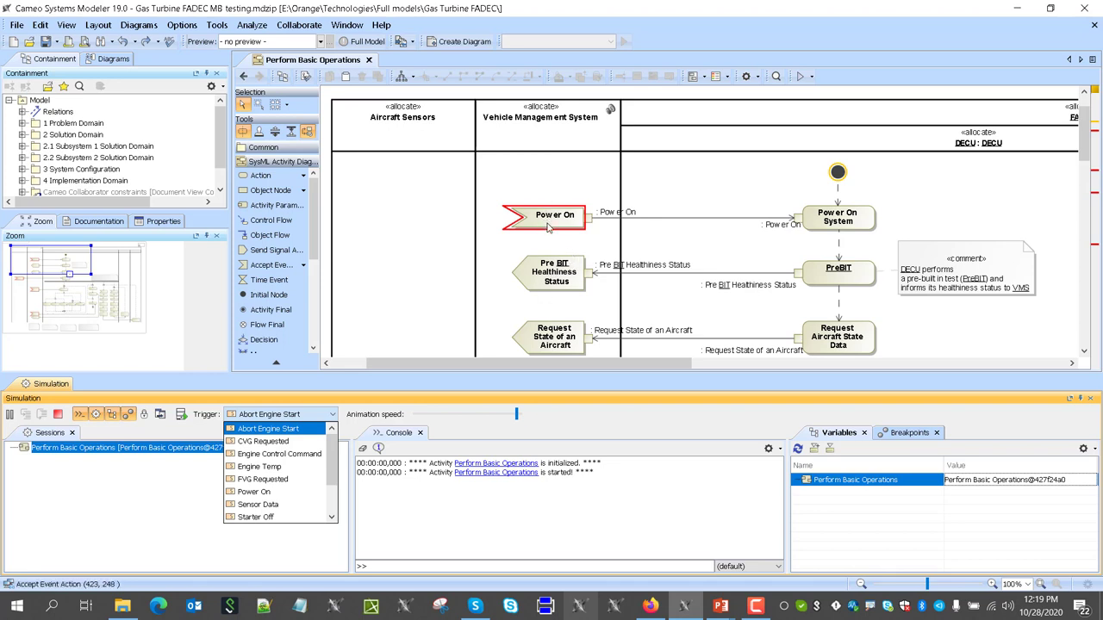
{"action": "mouse_move", "coordinate": [470, 143]}
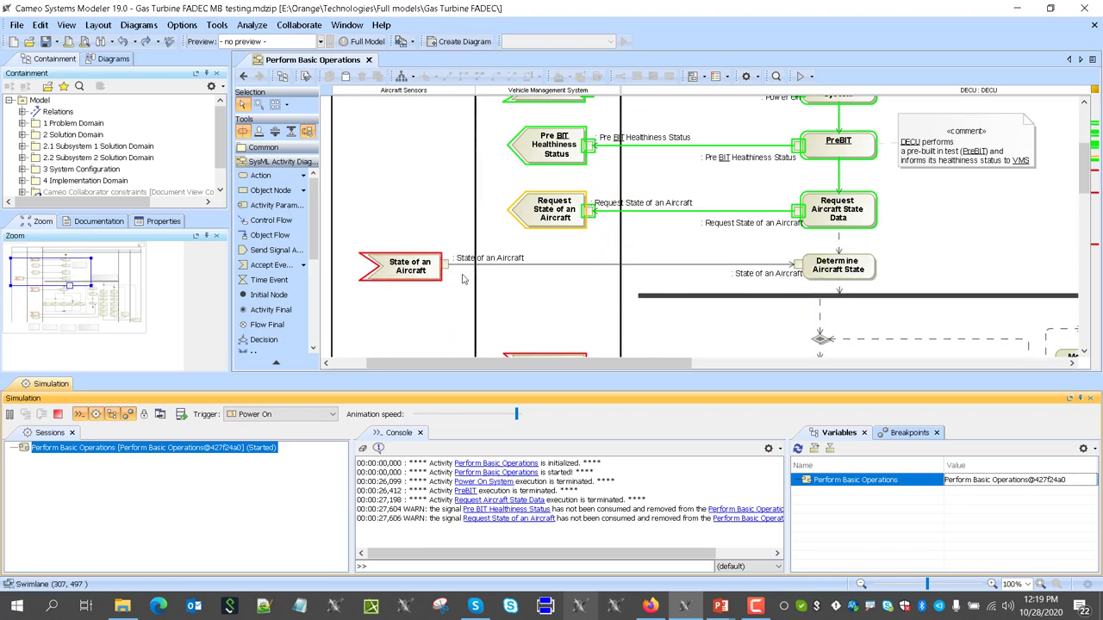
Step: Send State of an Aircraft, answer the ShutdownRequested? question, and open the trigger list
{"action": "left_click", "coordinate": [331, 414]}
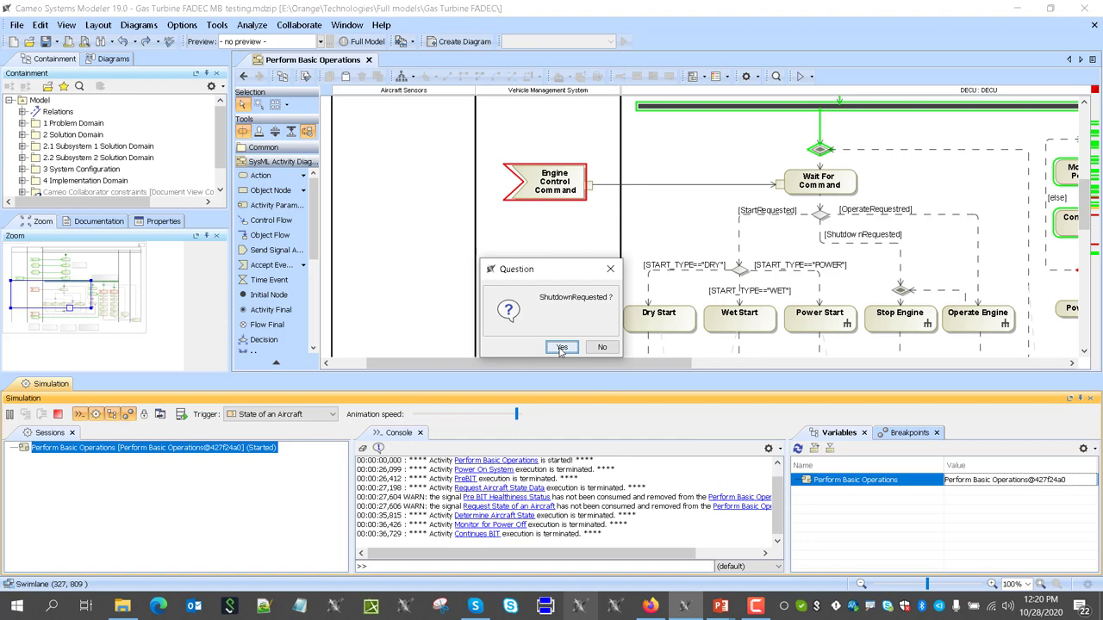
{"action": "left_click", "coordinate": [562, 347]}
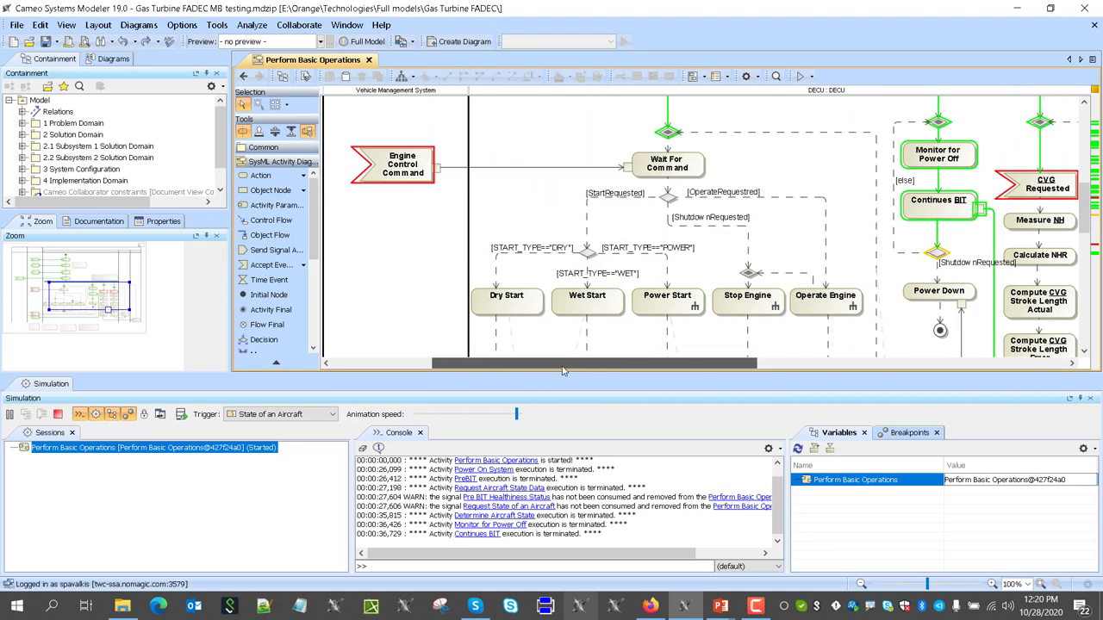
{"action": "left_click", "coordinate": [331, 413]}
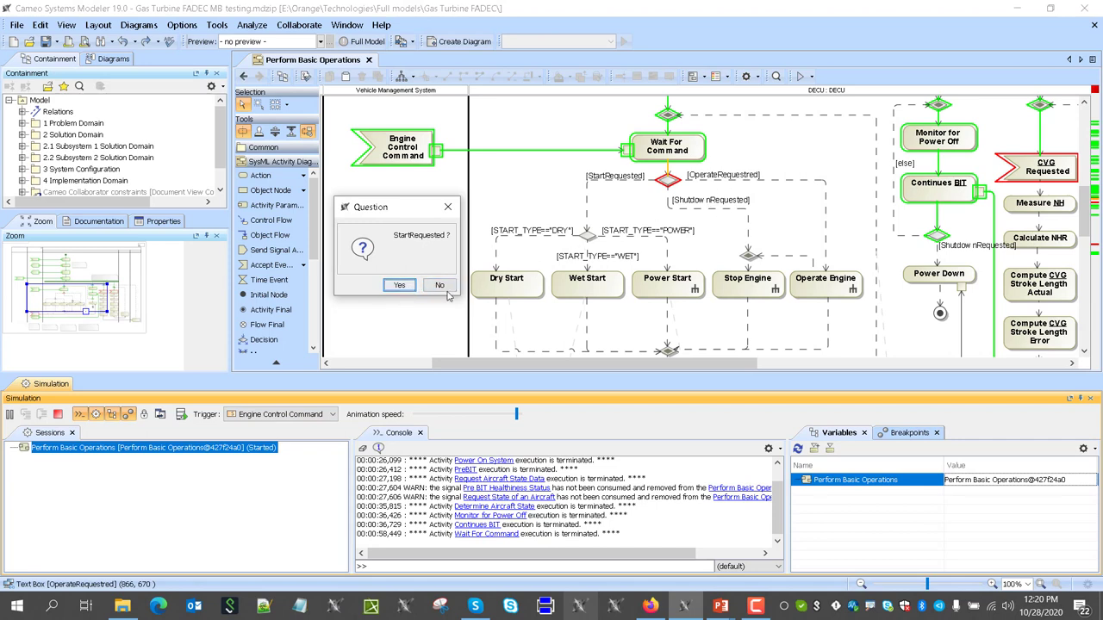
Step: Answer Yes to StartRequested, No to DRY and WET, and Yes to POWER
{"action": "left_click", "coordinate": [399, 286]}
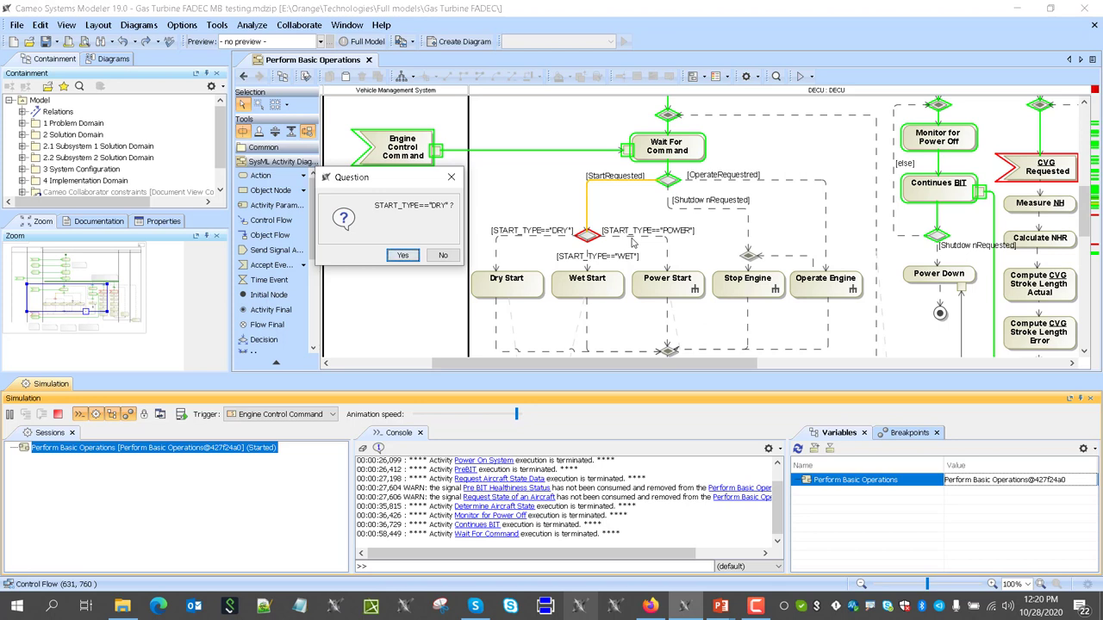
{"action": "left_click", "coordinate": [442, 254]}
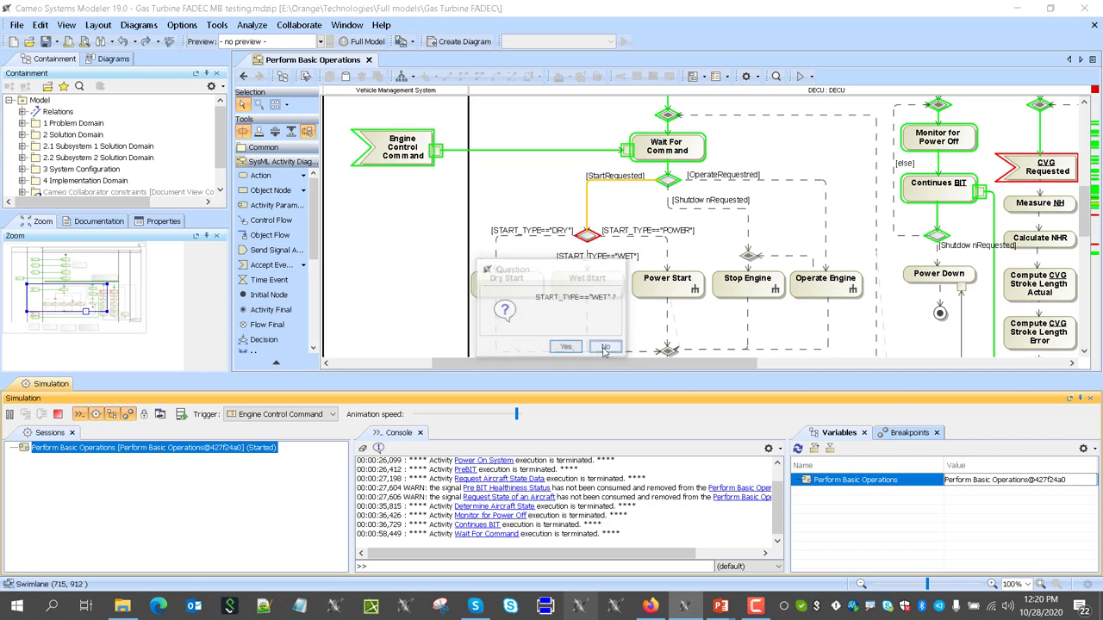
{"action": "left_click", "coordinate": [605, 347]}
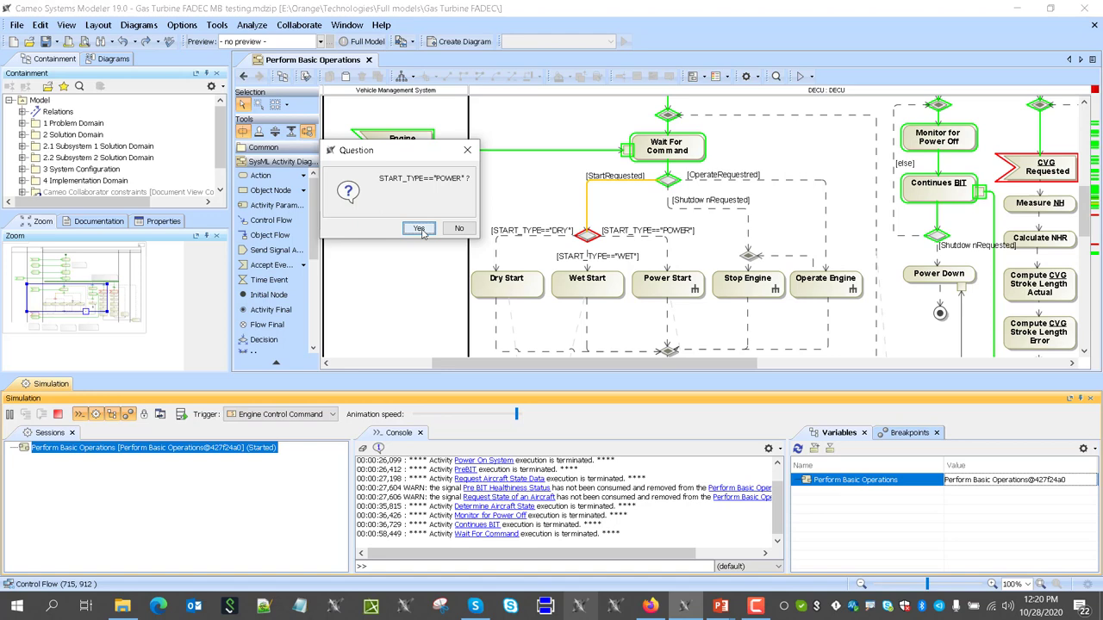
{"action": "left_click", "coordinate": [419, 228]}
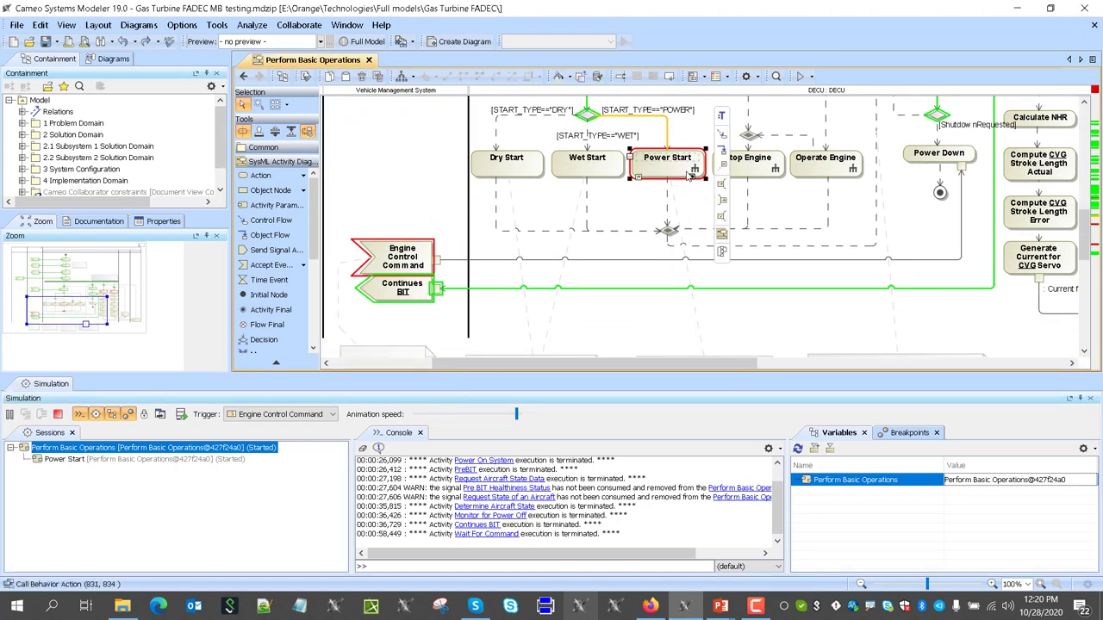
{"action": "double_click", "coordinate": [667, 157]}
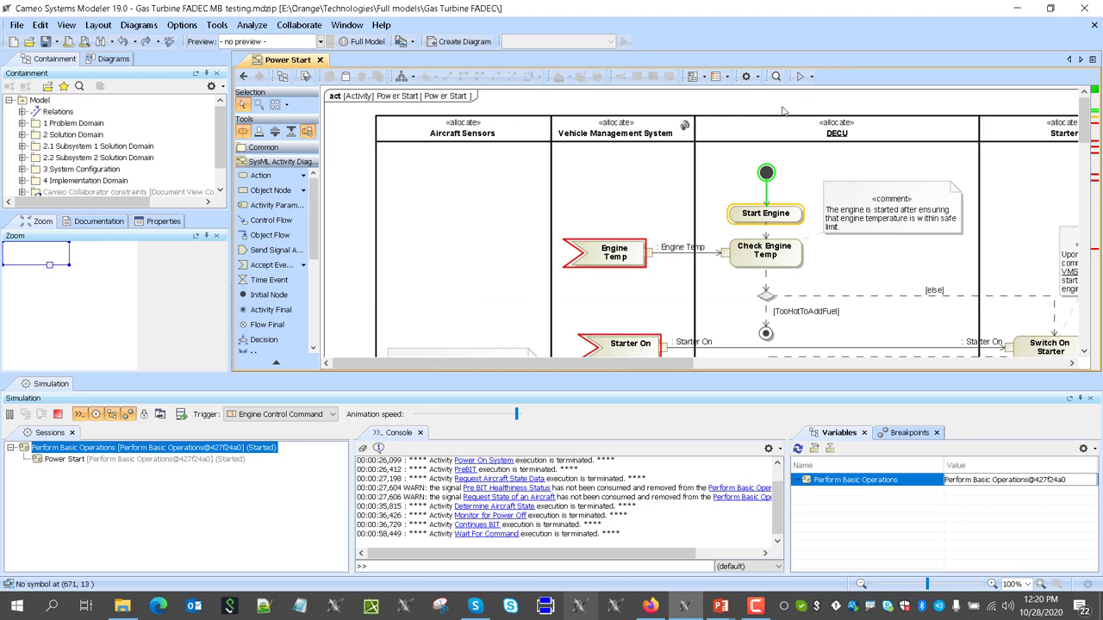
{"action": "left_click", "coordinate": [10, 414]}
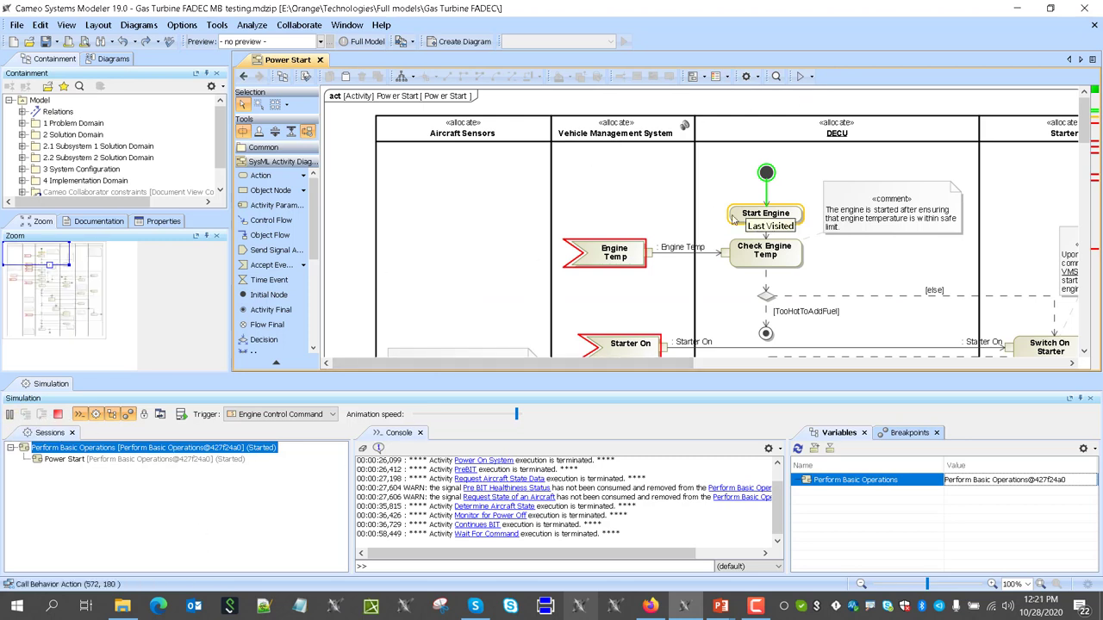
{"action": "mouse_move", "coordinate": [661, 214]}
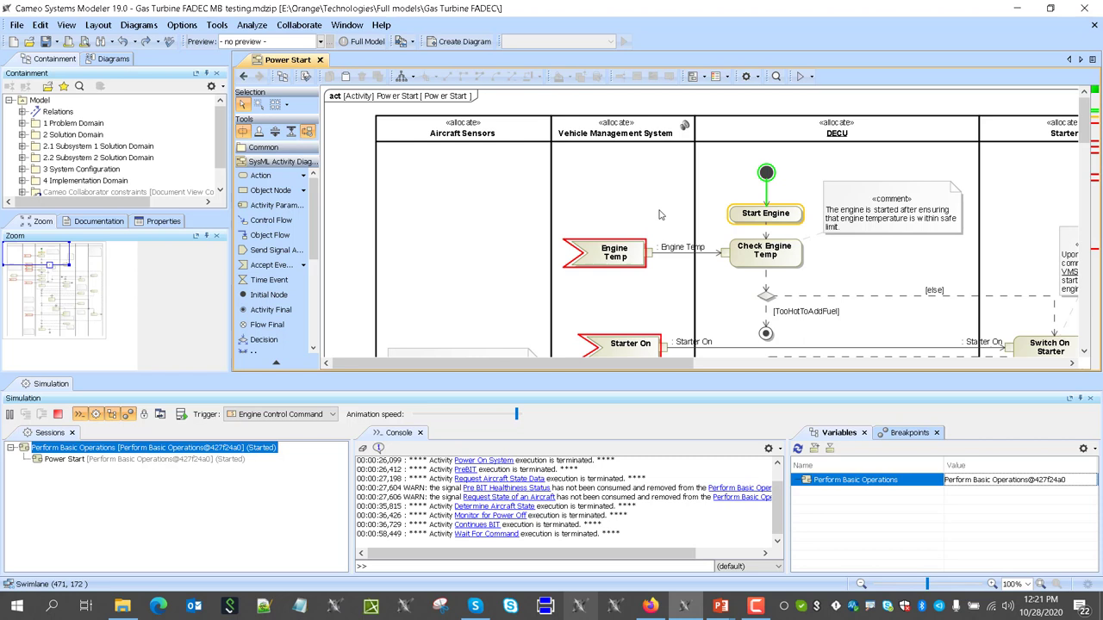
{"action": "mouse_move", "coordinate": [564, 360]}
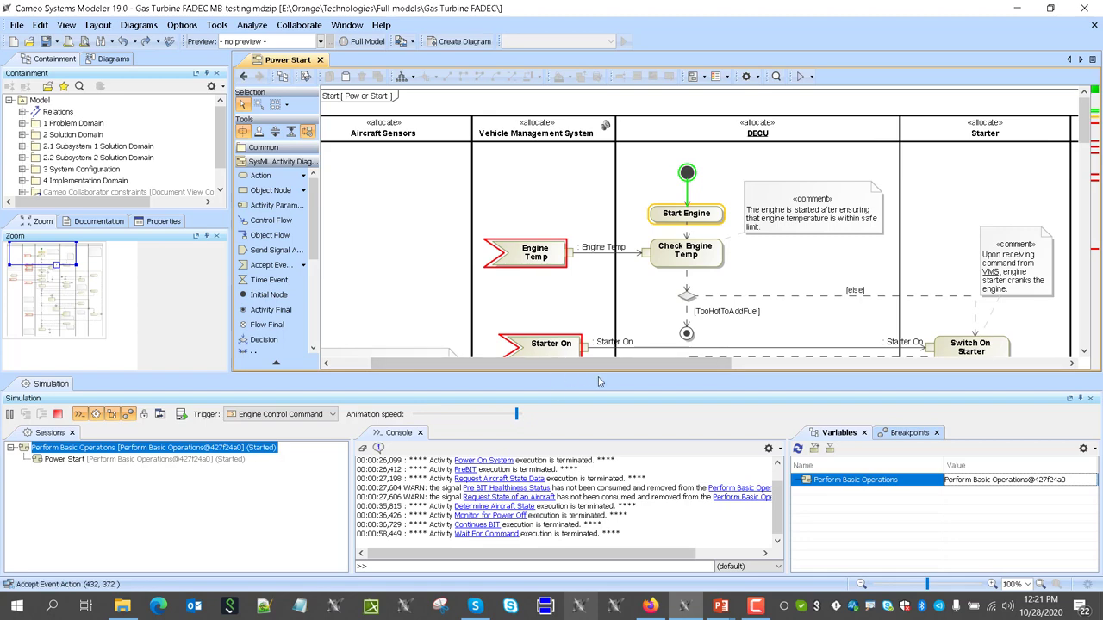
{"action": "scroll", "scroll_direction": "down", "scroll_amount": 3}
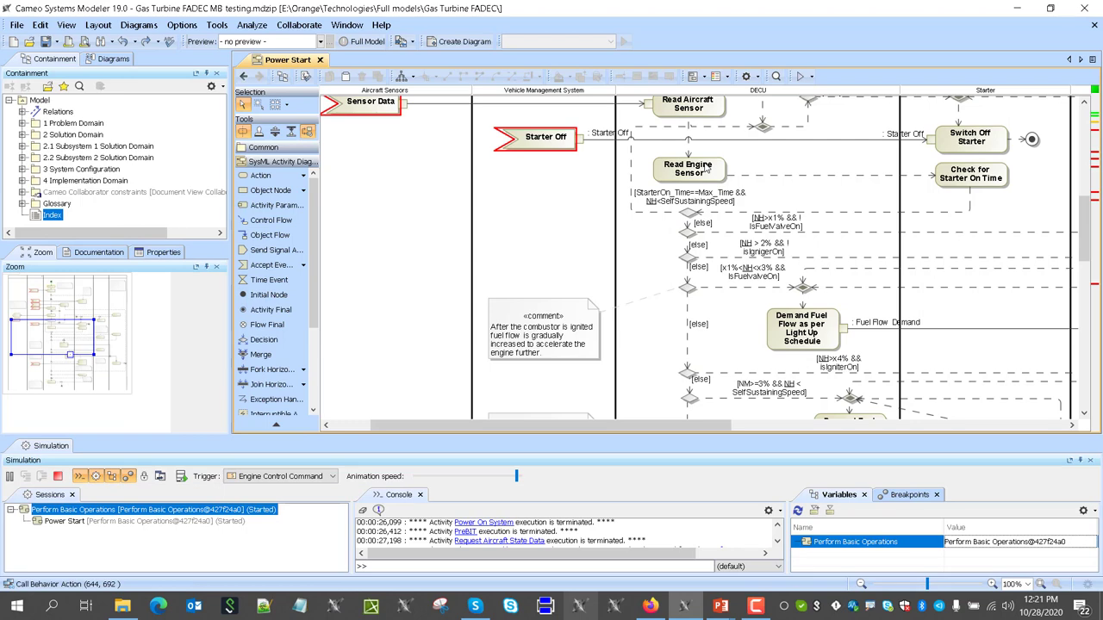
{"action": "scroll", "scroll_direction": "down", "scroll_amount": 3}
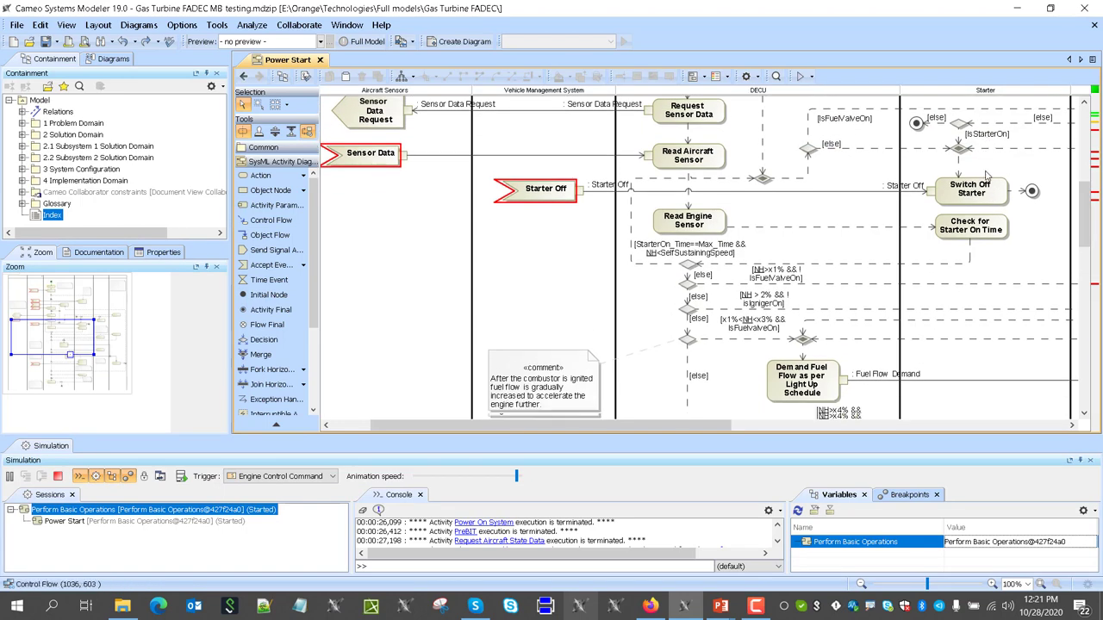
{"action": "scroll", "scroll_direction": "down", "scroll_amount": 3}
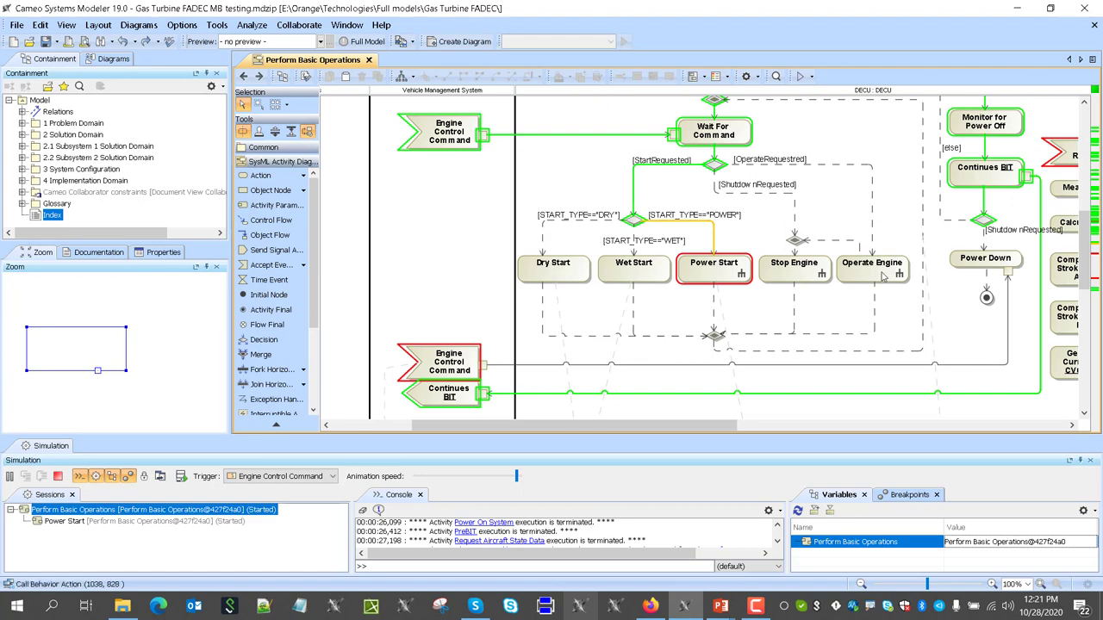
{"action": "double_click", "coordinate": [873, 263]}
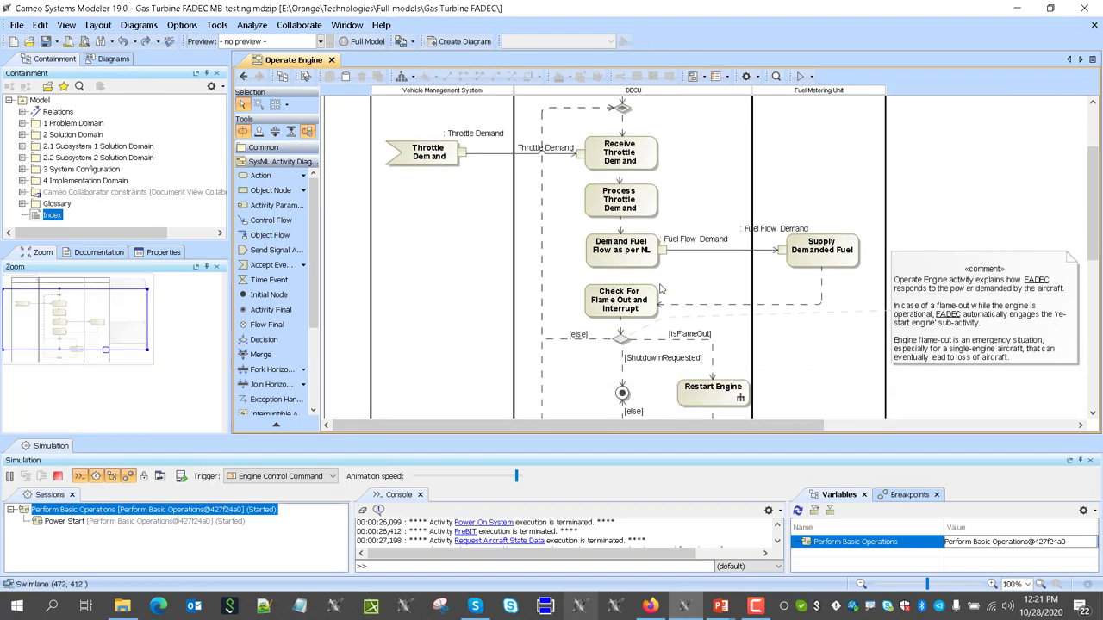
Step: Scroll the Operate Engine diagram to view the isEngineIdle decision
{"action": "scroll", "scroll_direction": "down", "scroll_amount": 3}
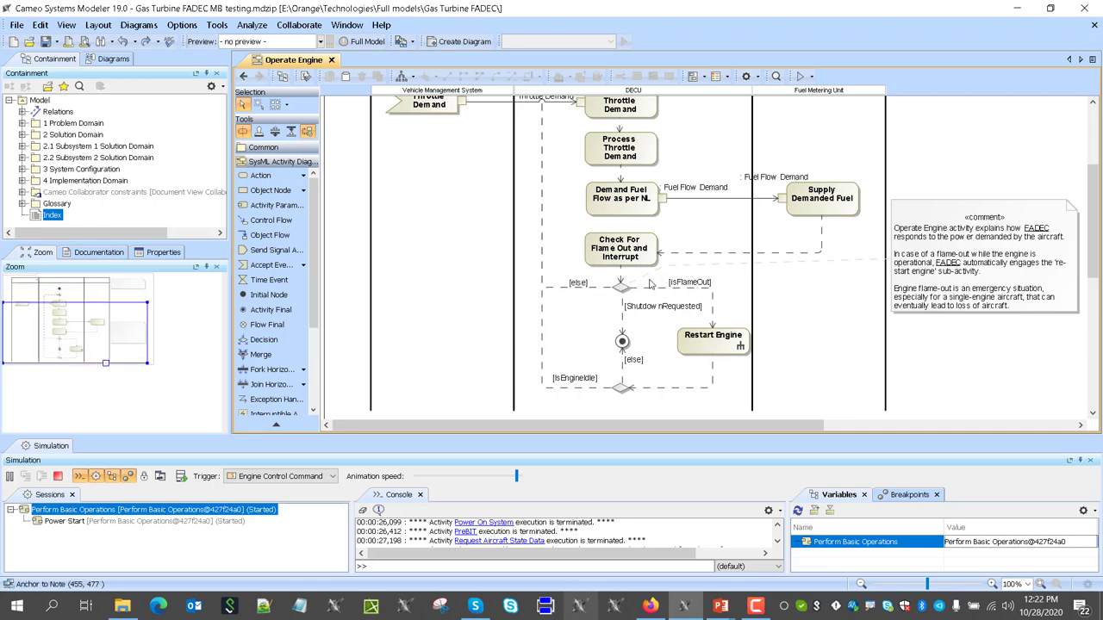
{"action": "mouse_move", "coordinate": [775, 285]}
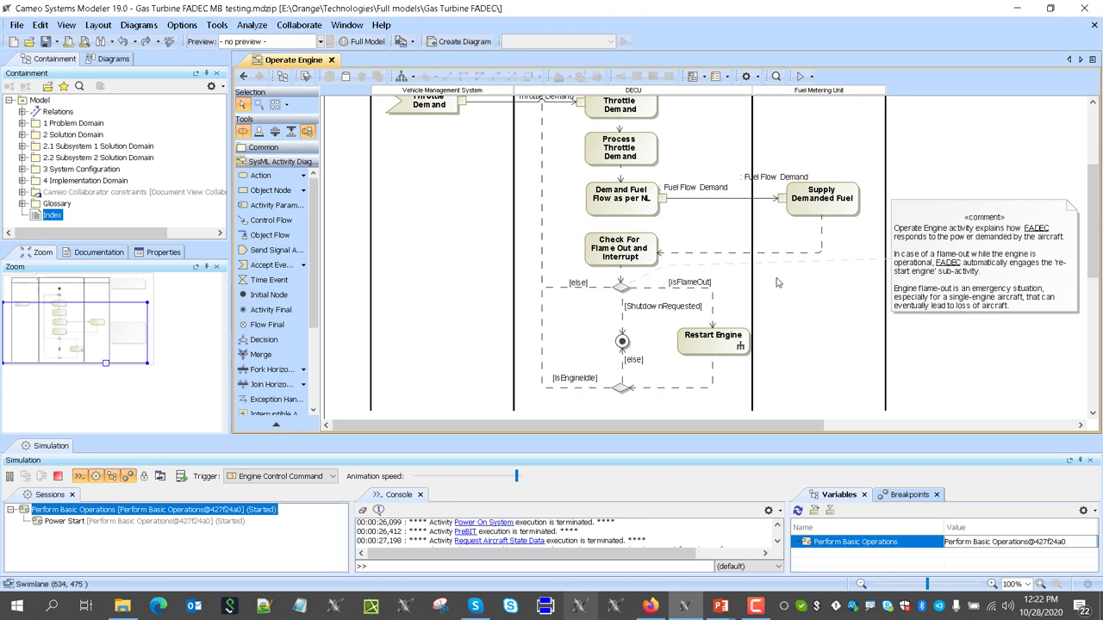
{"action": "mouse_move", "coordinate": [773, 283]}
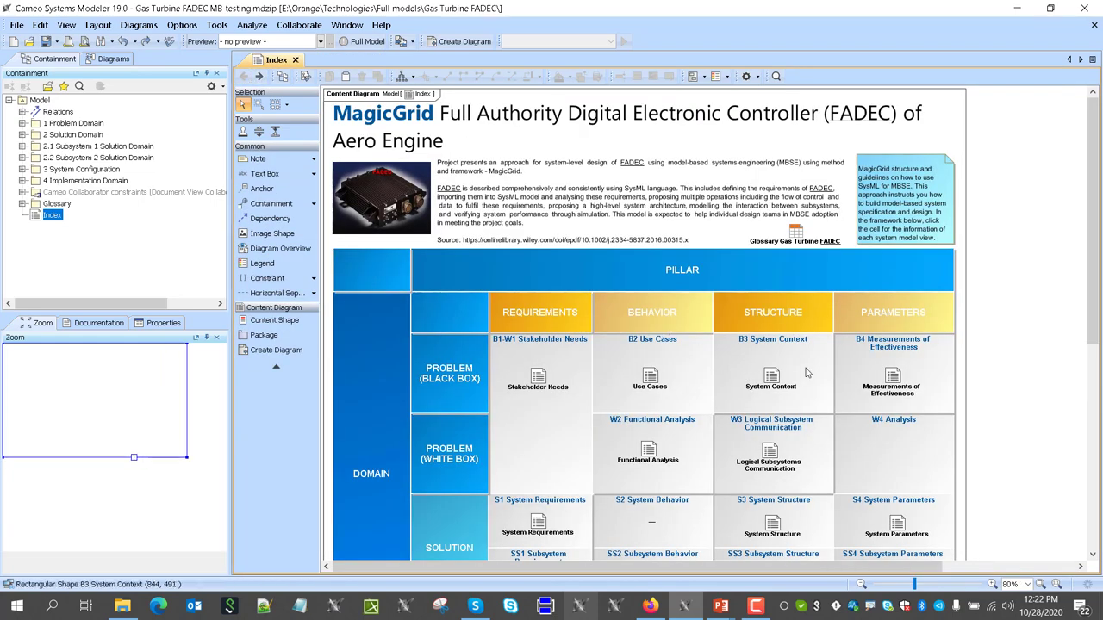
Step: View the Engine Control Context internal block diagram, then go back to the Index
{"action": "double_click", "coordinate": [770, 386]}
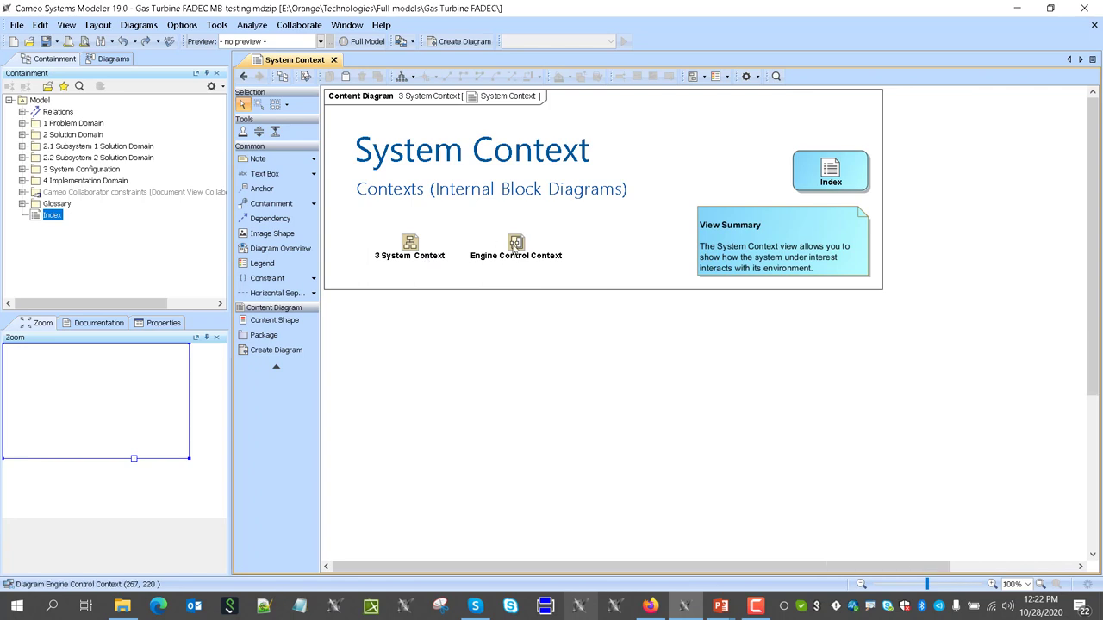
{"action": "double_click", "coordinate": [515, 243]}
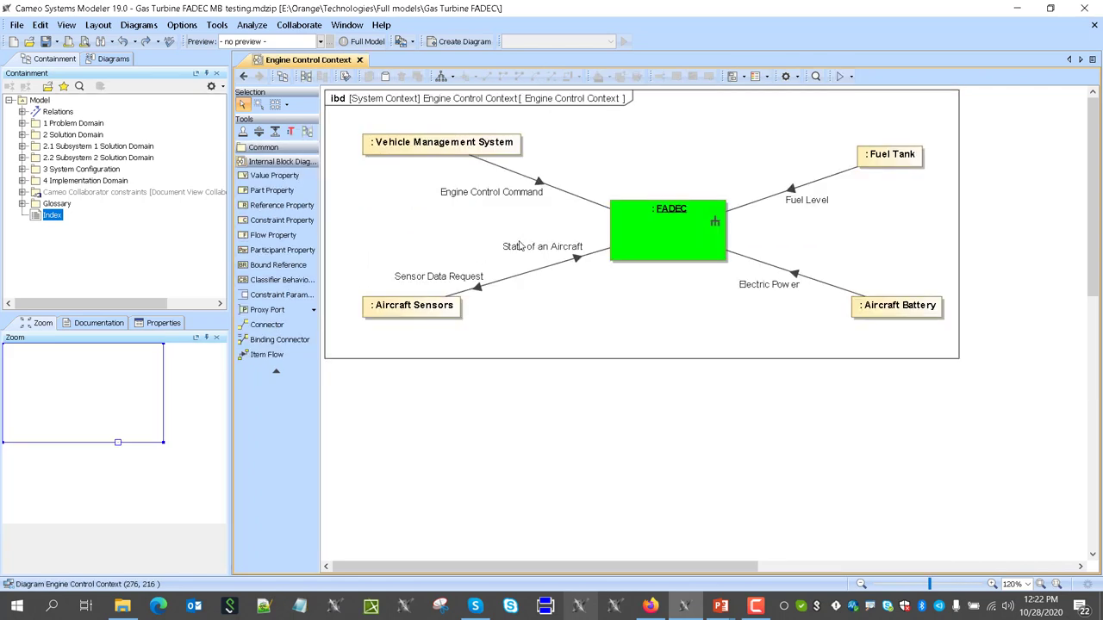
{"action": "mouse_move", "coordinate": [657, 168]}
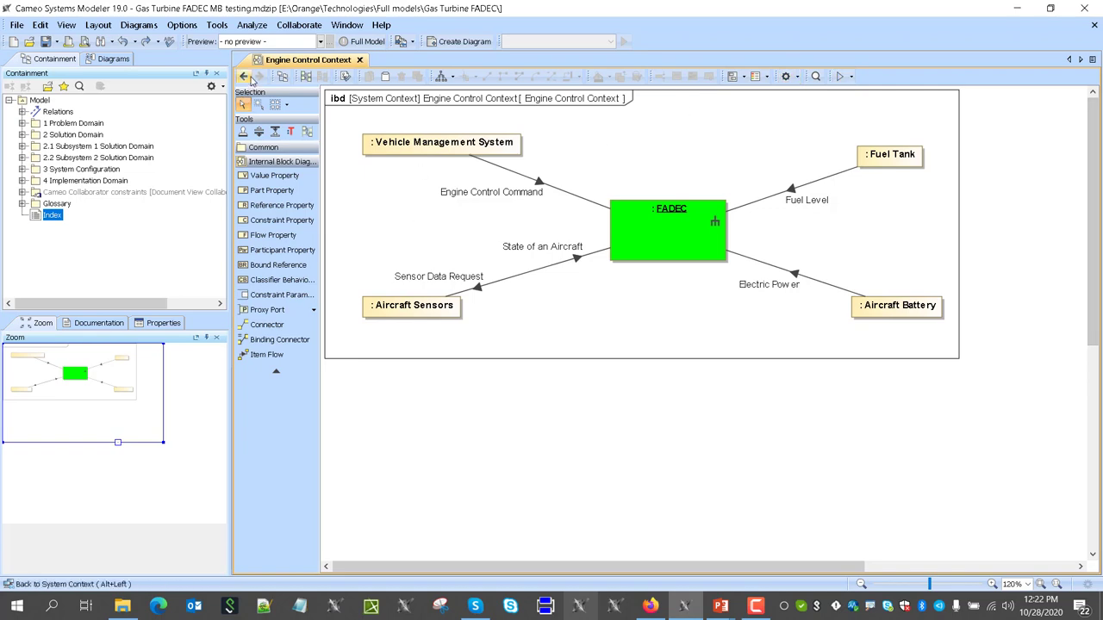
{"action": "left_click", "coordinate": [245, 76]}
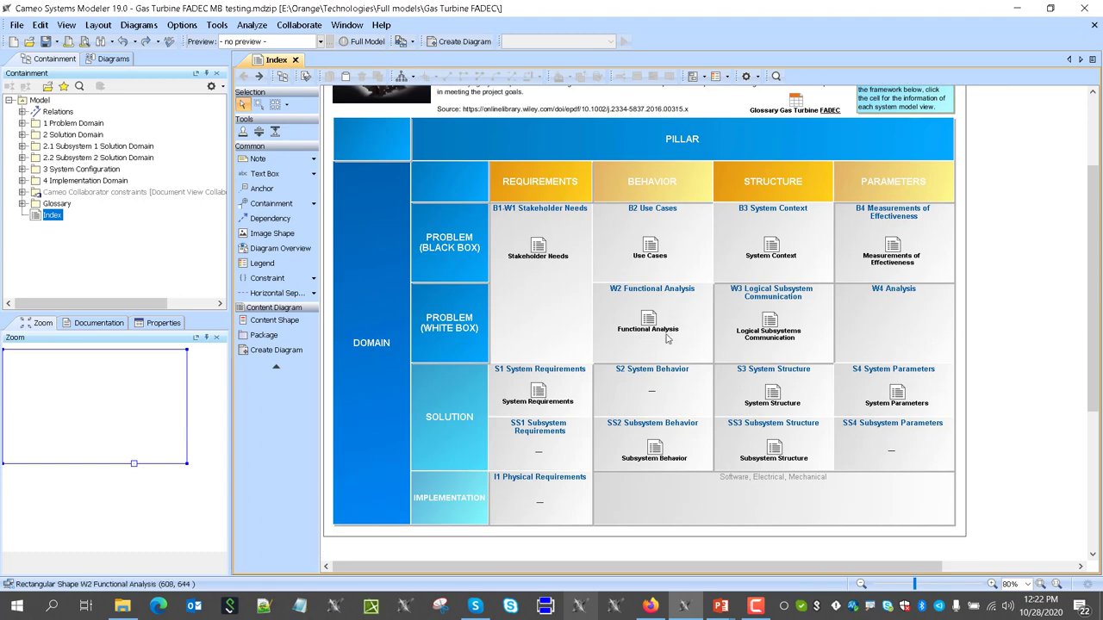
Step: Open the W3 Logical Subsystem Communication cell from the Index grid
{"action": "left_click", "coordinate": [648, 323]}
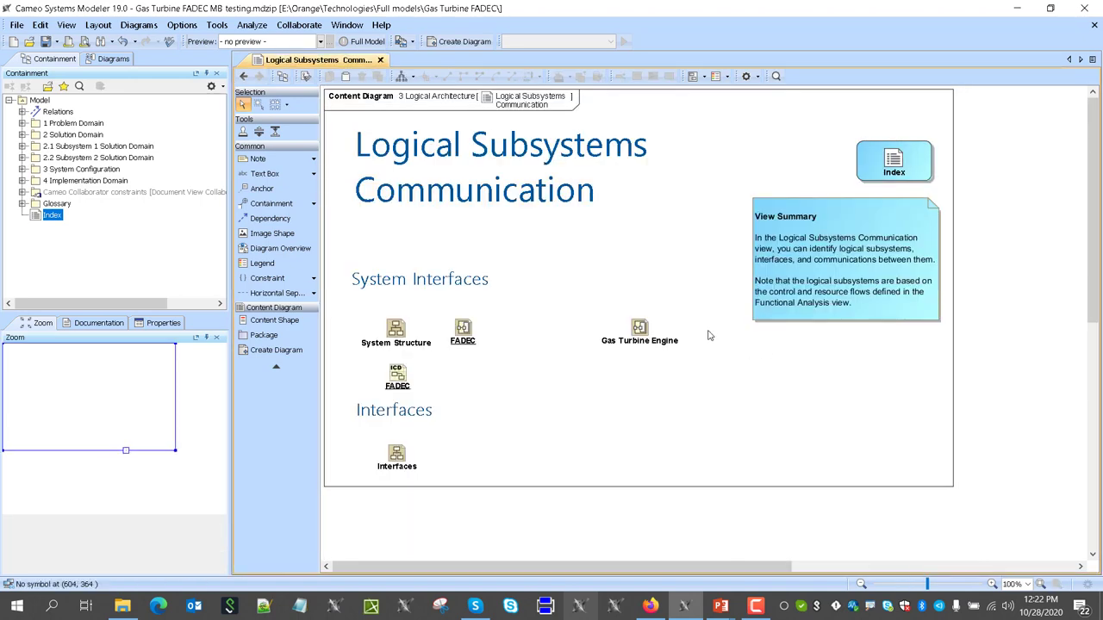
{"action": "double_click", "coordinate": [395, 328]}
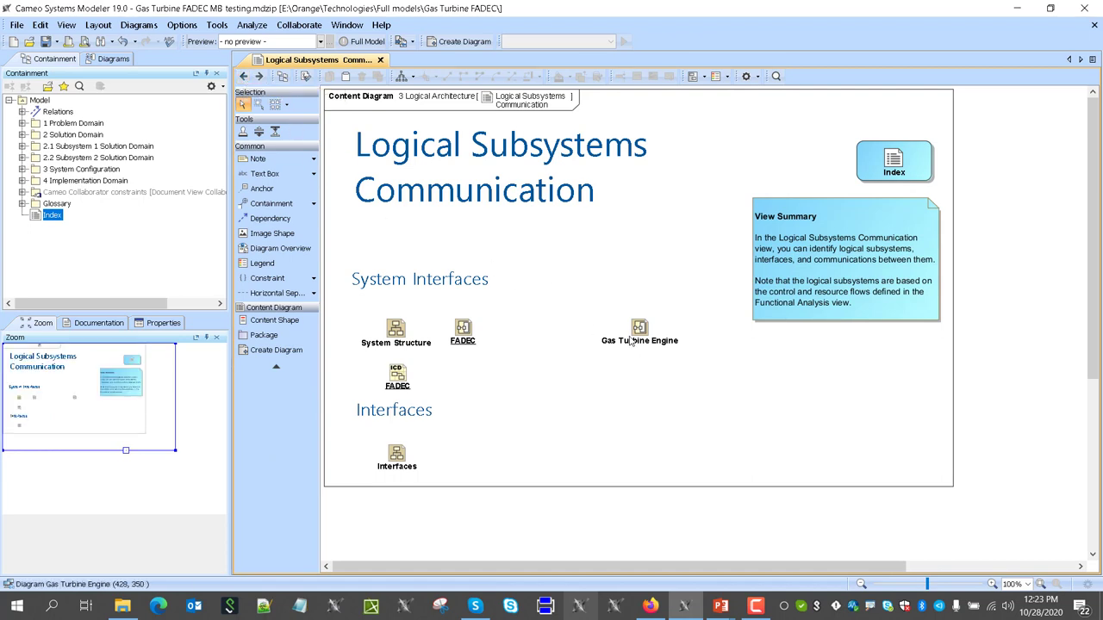
Step: Open the Gas Turbine Engine diagram from the Logical Subsystems Communication diagram
{"action": "double_click", "coordinate": [639, 328]}
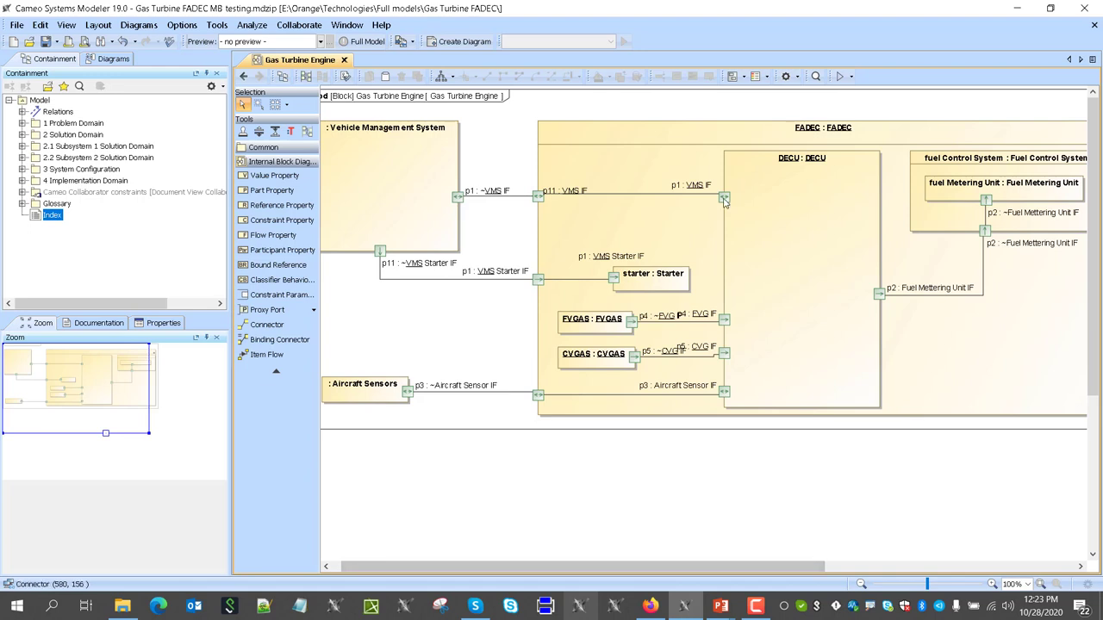
{"action": "mouse_move", "coordinate": [725, 200]}
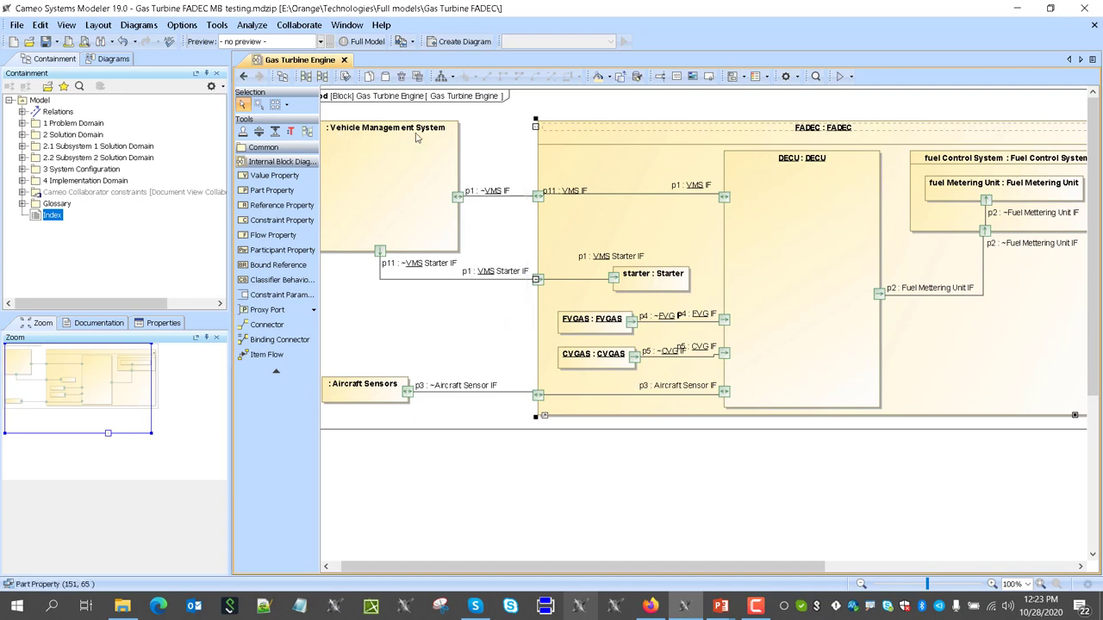
{"action": "left_click", "coordinate": [537, 197]}
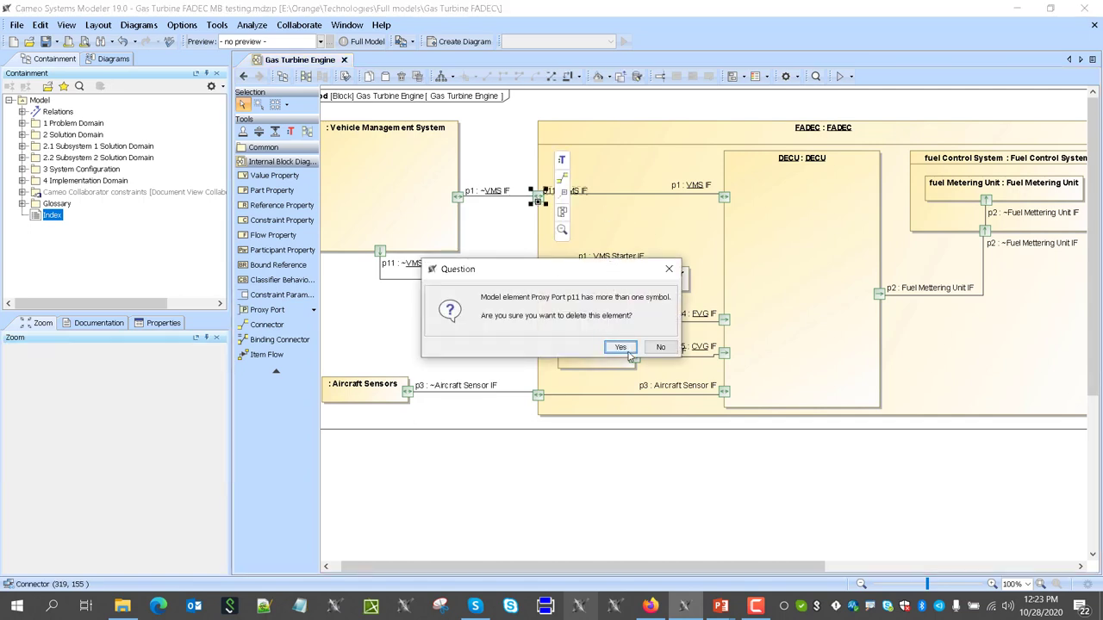
{"action": "left_click", "coordinate": [620, 346]}
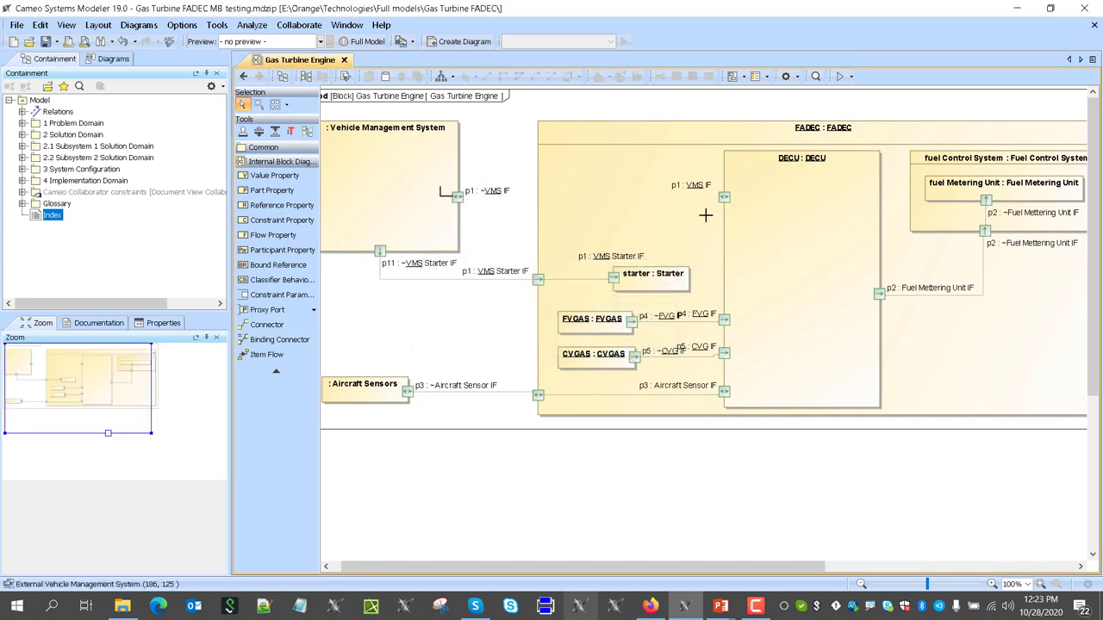
{"action": "left_click", "coordinate": [577, 196]}
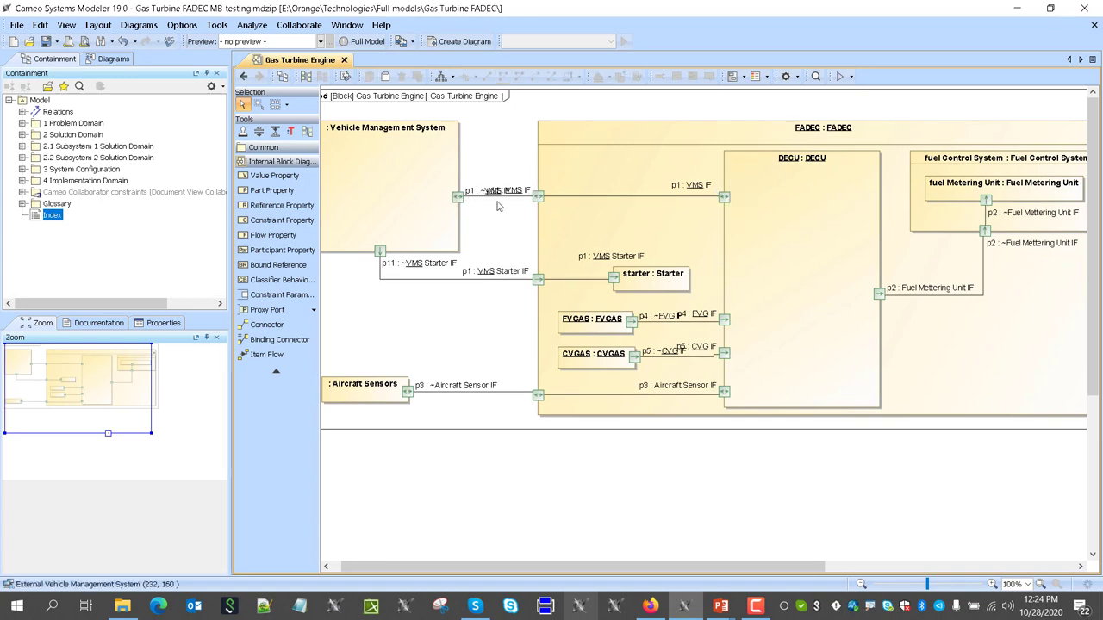
{"action": "mouse_move", "coordinate": [696, 209]}
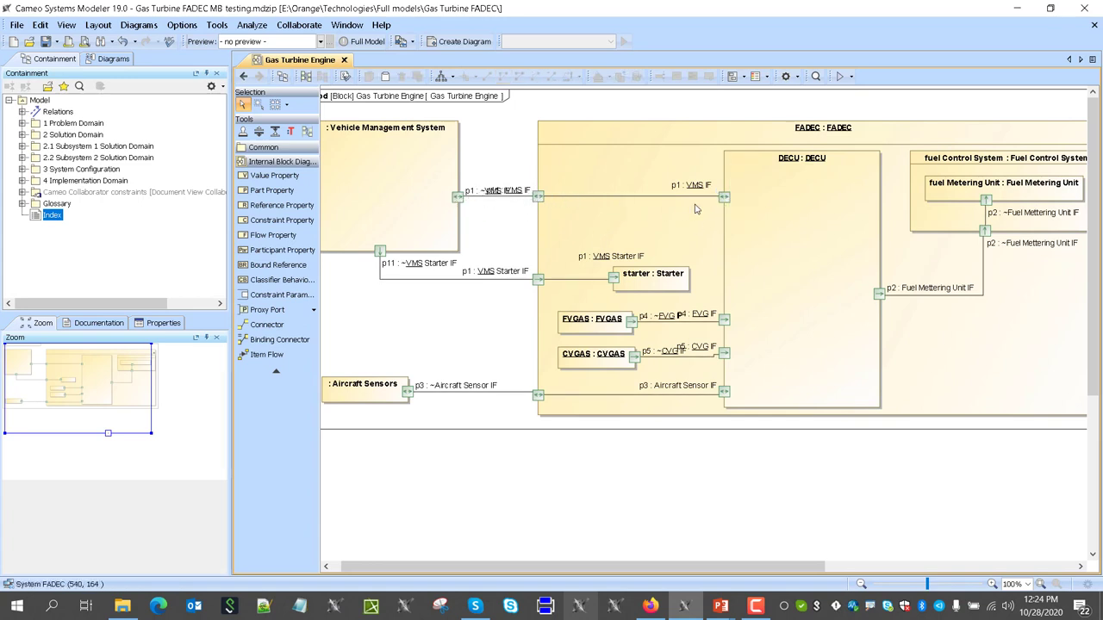
{"action": "mouse_move", "coordinate": [511, 212]}
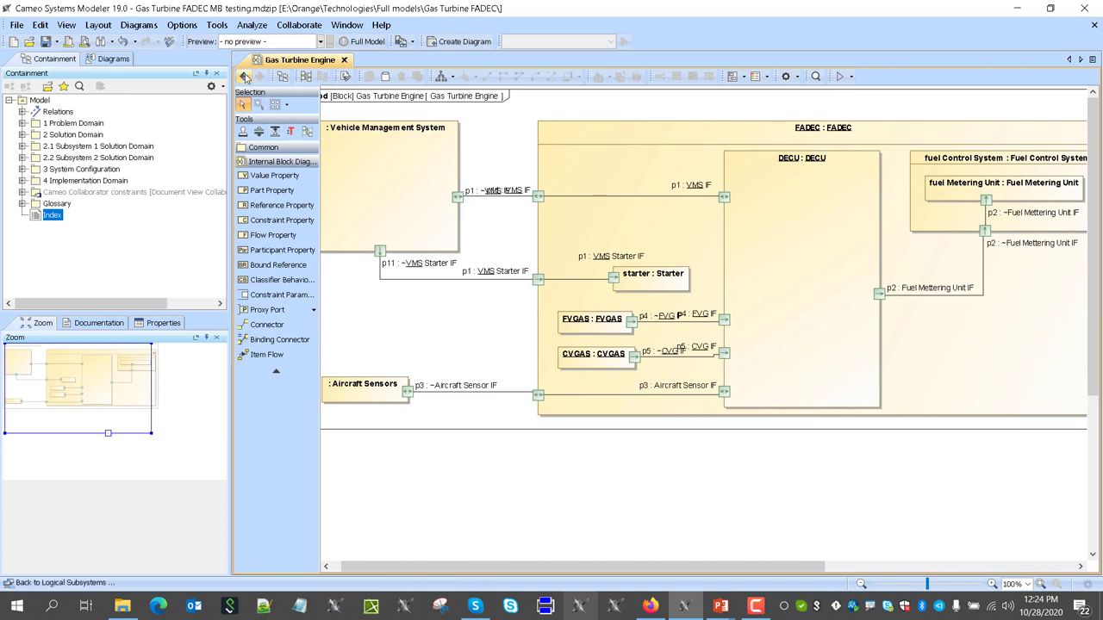
{"action": "mouse_move", "coordinate": [244, 76]}
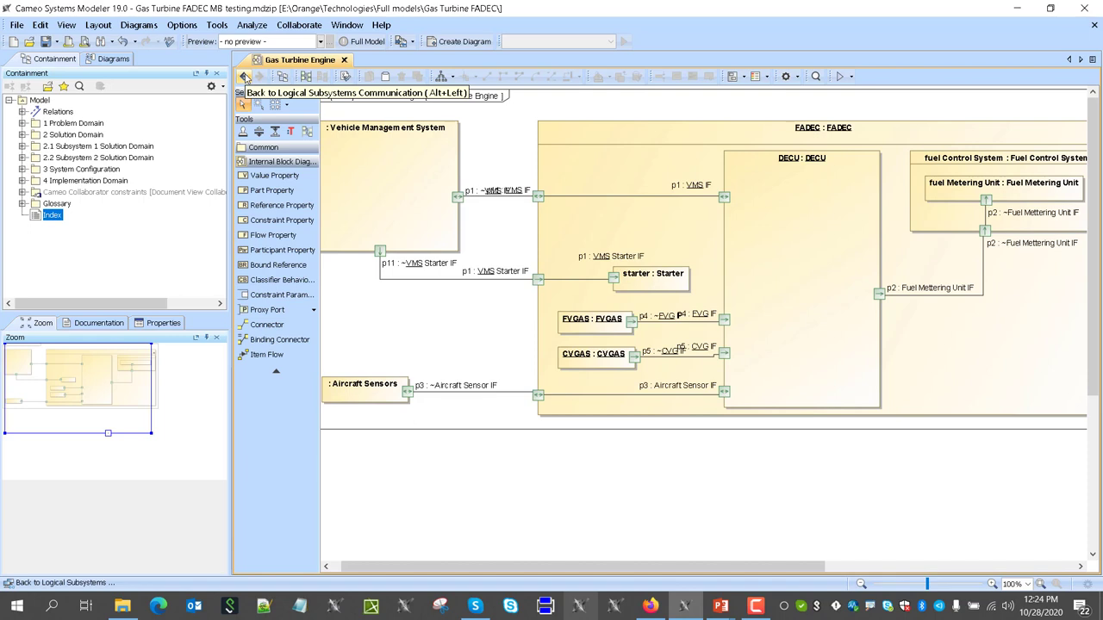
Step: Return to the Index grid and open the S3 System Structure block definition diagram
{"action": "left_click", "coordinate": [245, 77]}
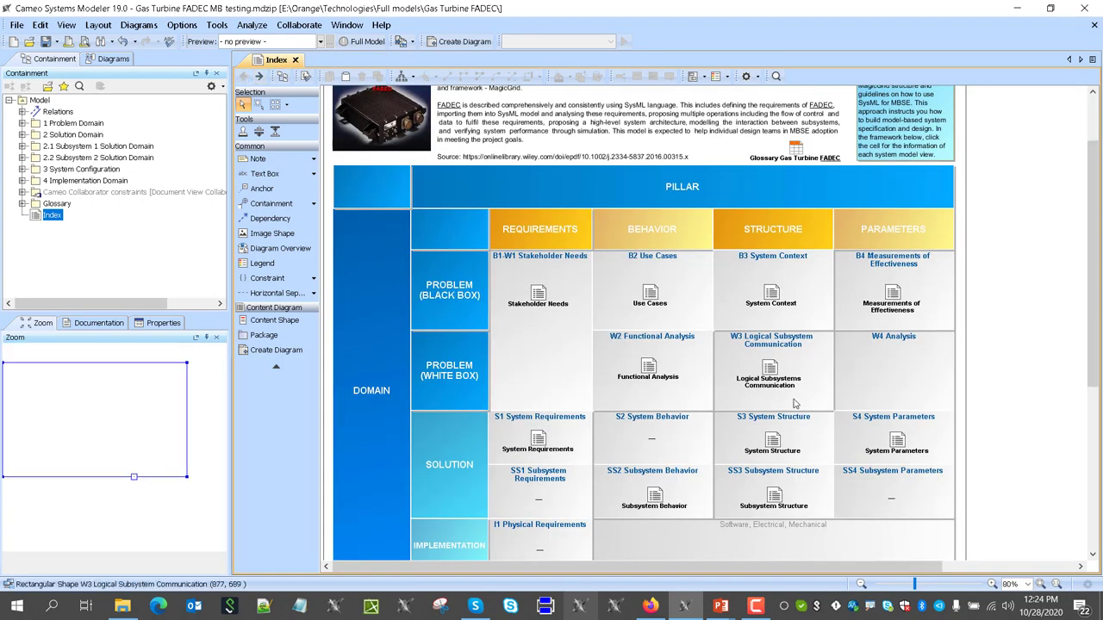
{"action": "double_click", "coordinate": [768, 371]}
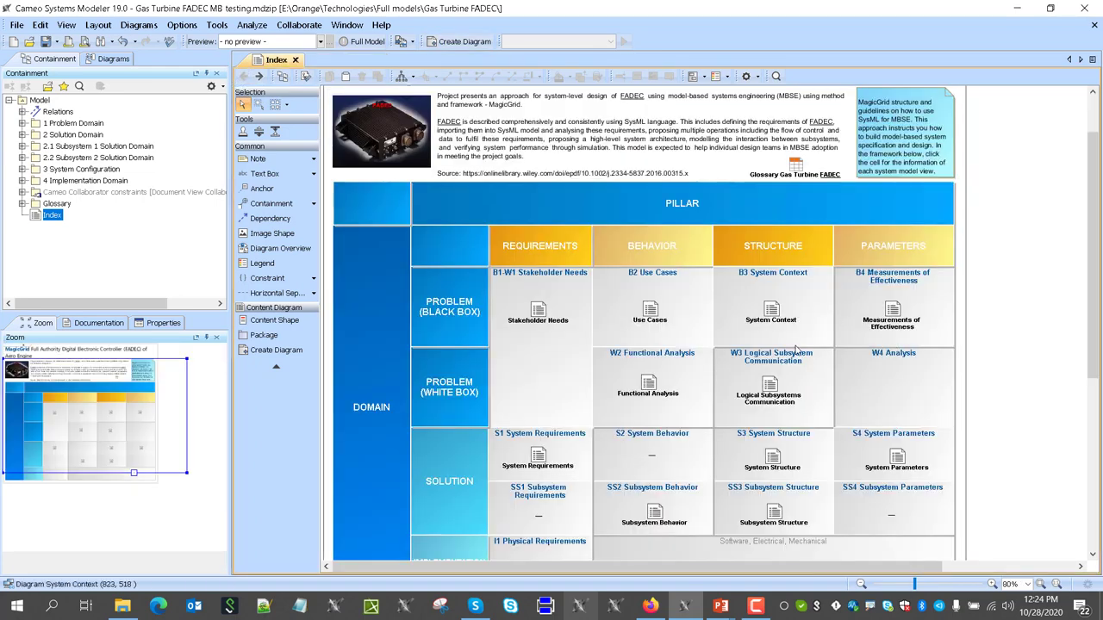
{"action": "double_click", "coordinate": [768, 387]}
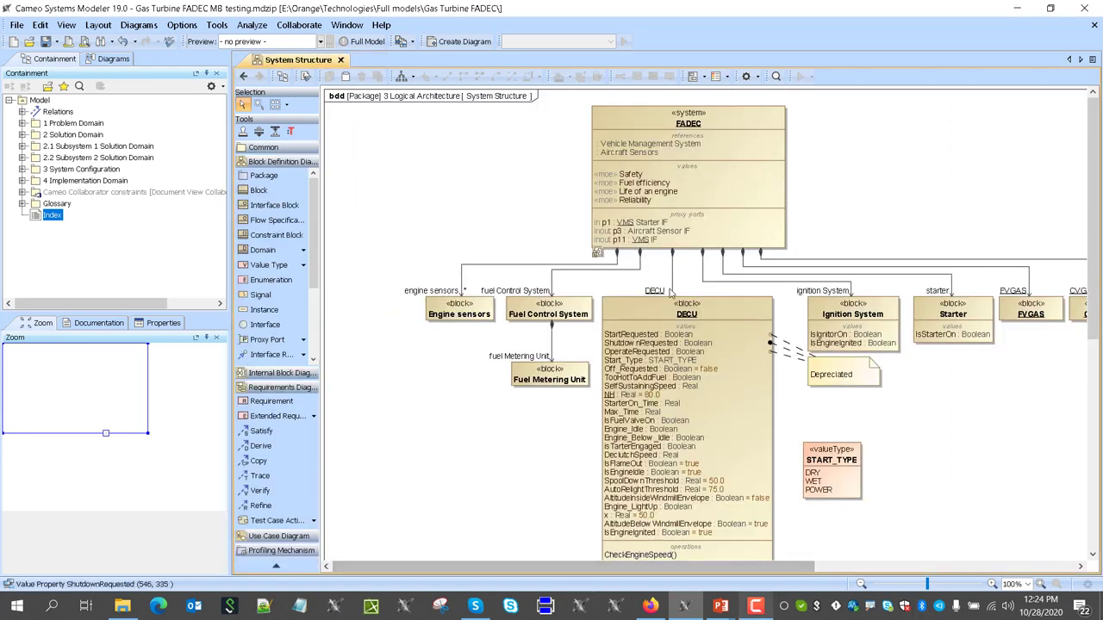
{"action": "scroll", "scroll_direction": "down", "scroll_amount": 3}
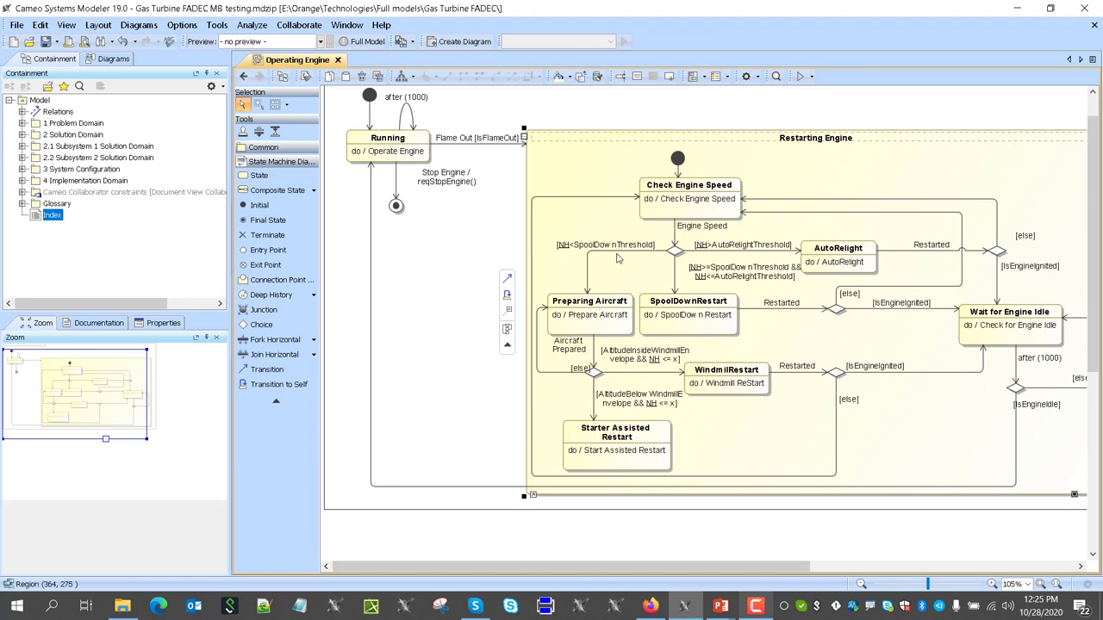
{"action": "mouse_move", "coordinate": [793, 285]}
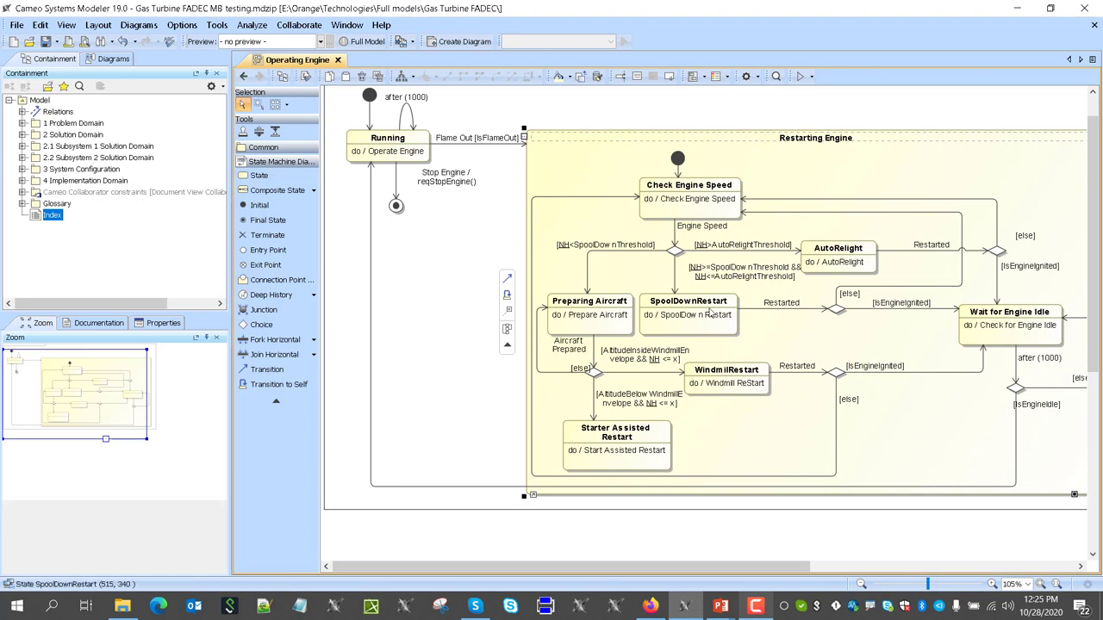
{"action": "mouse_move", "coordinate": [713, 323]}
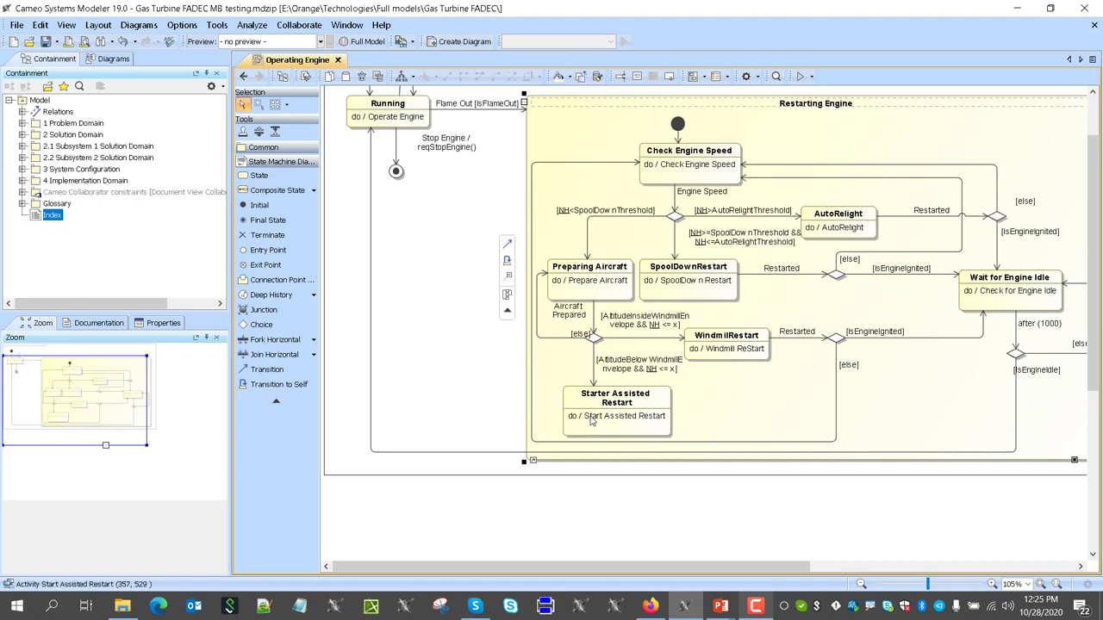
{"action": "mouse_move", "coordinate": [577, 423]}
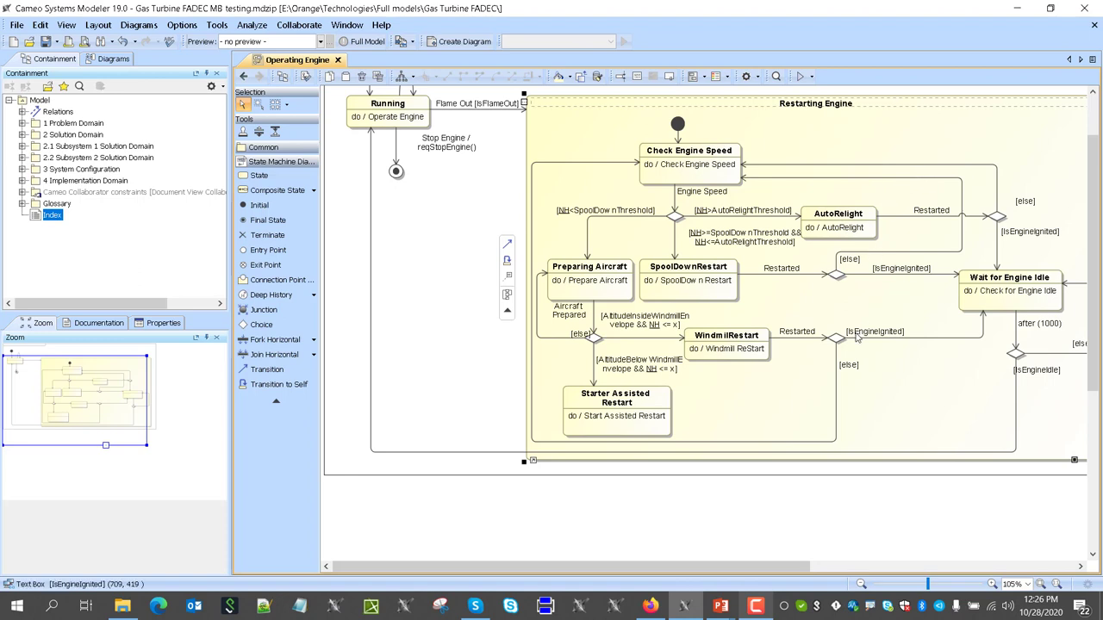
{"action": "mouse_move", "coordinate": [1008, 337]}
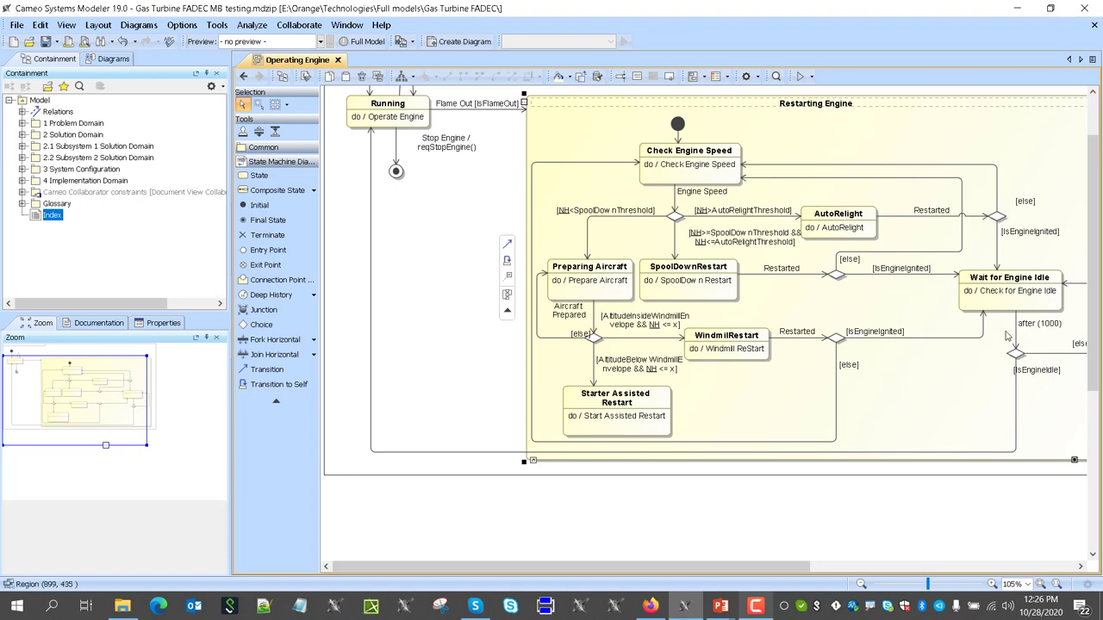